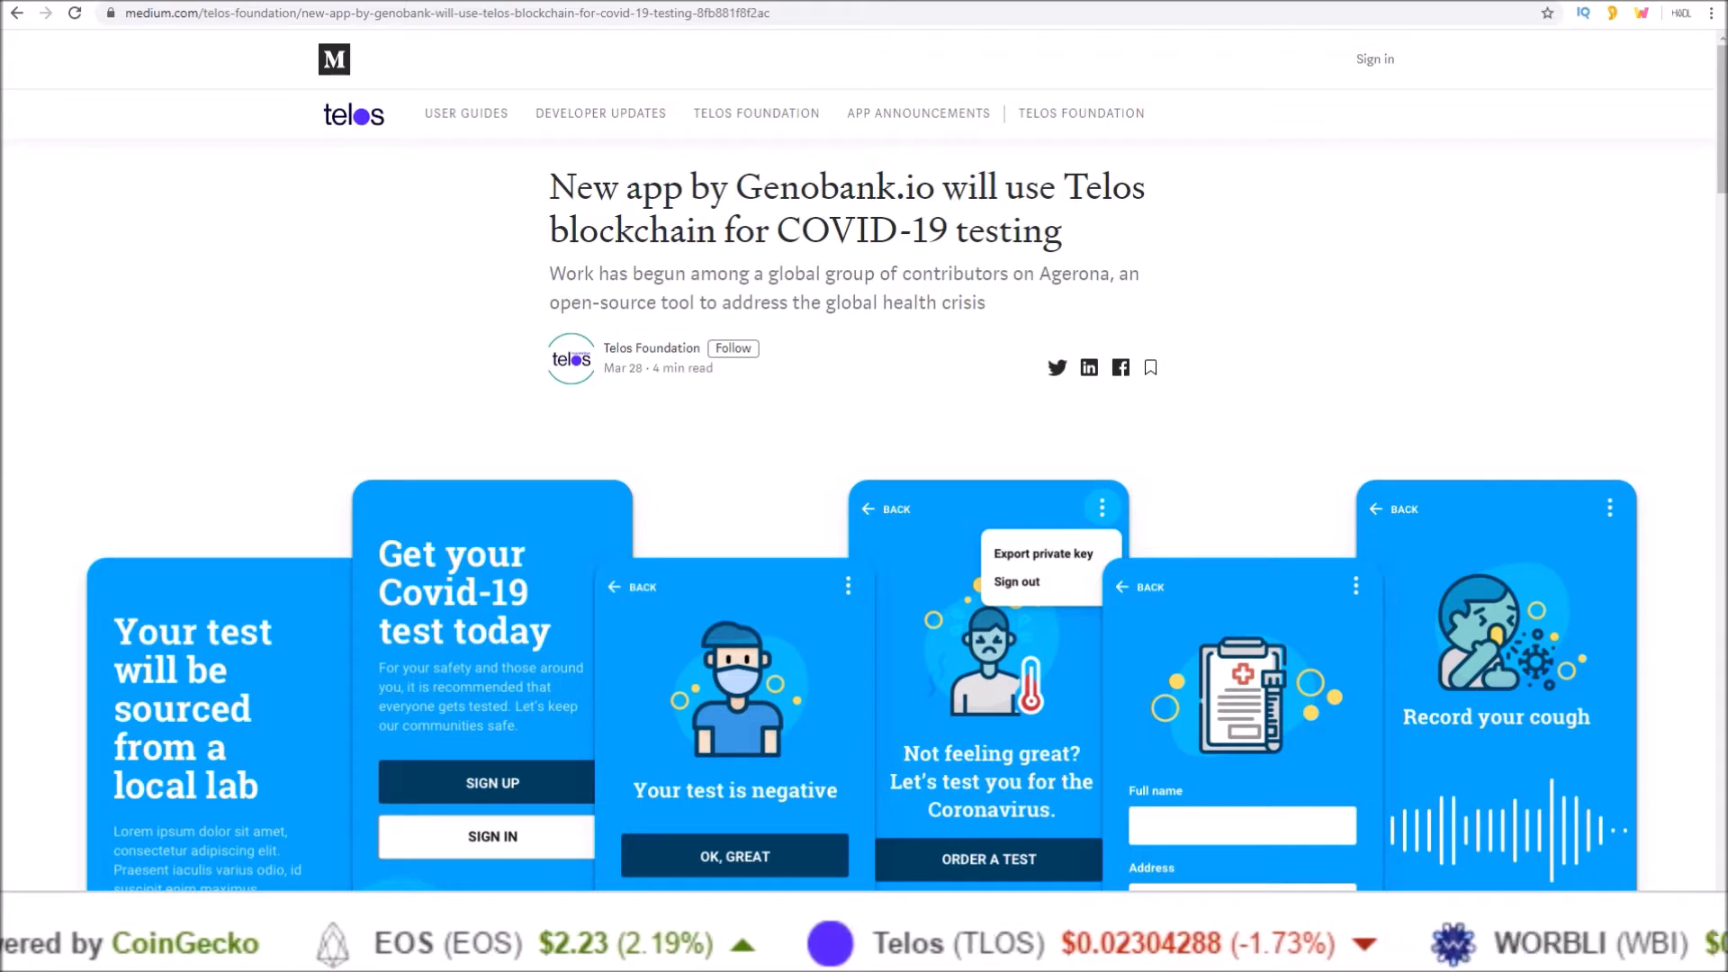
Scroll through the LiquidApps CoVax page introducing the community effort against COVID-19
{"action": "scroll", "scroll_direction": "left", "scroll_amount": 3}
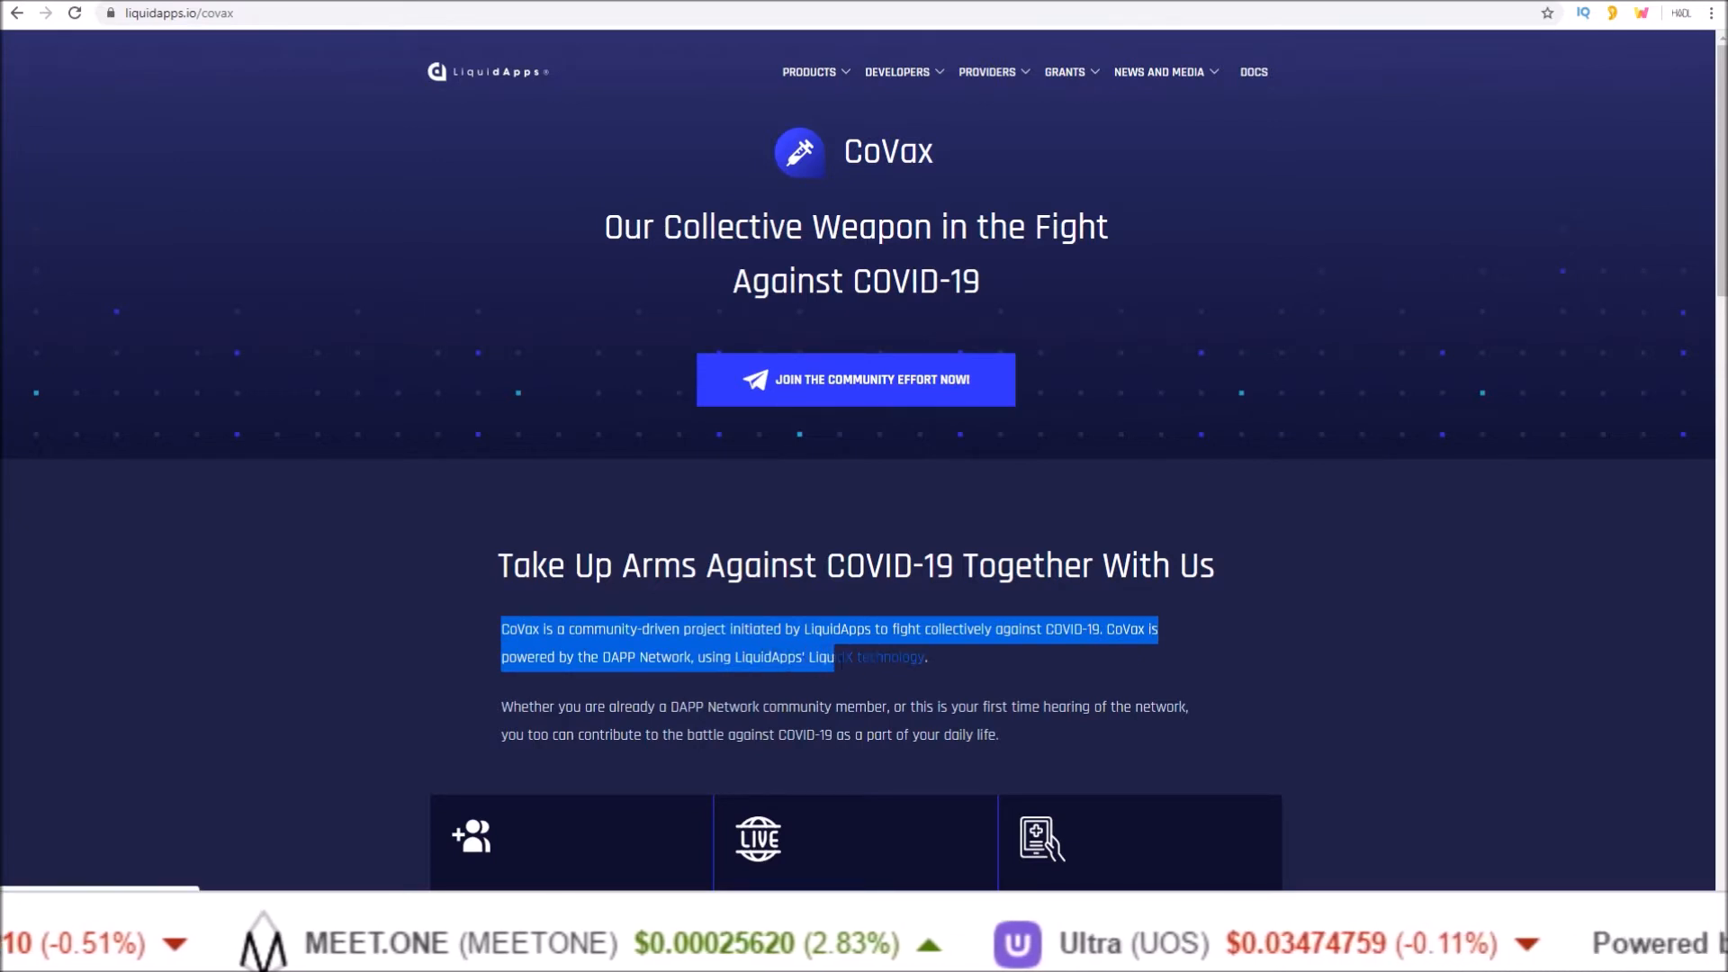
{"action": "scroll", "scroll_direction": "down", "scroll_amount": 3}
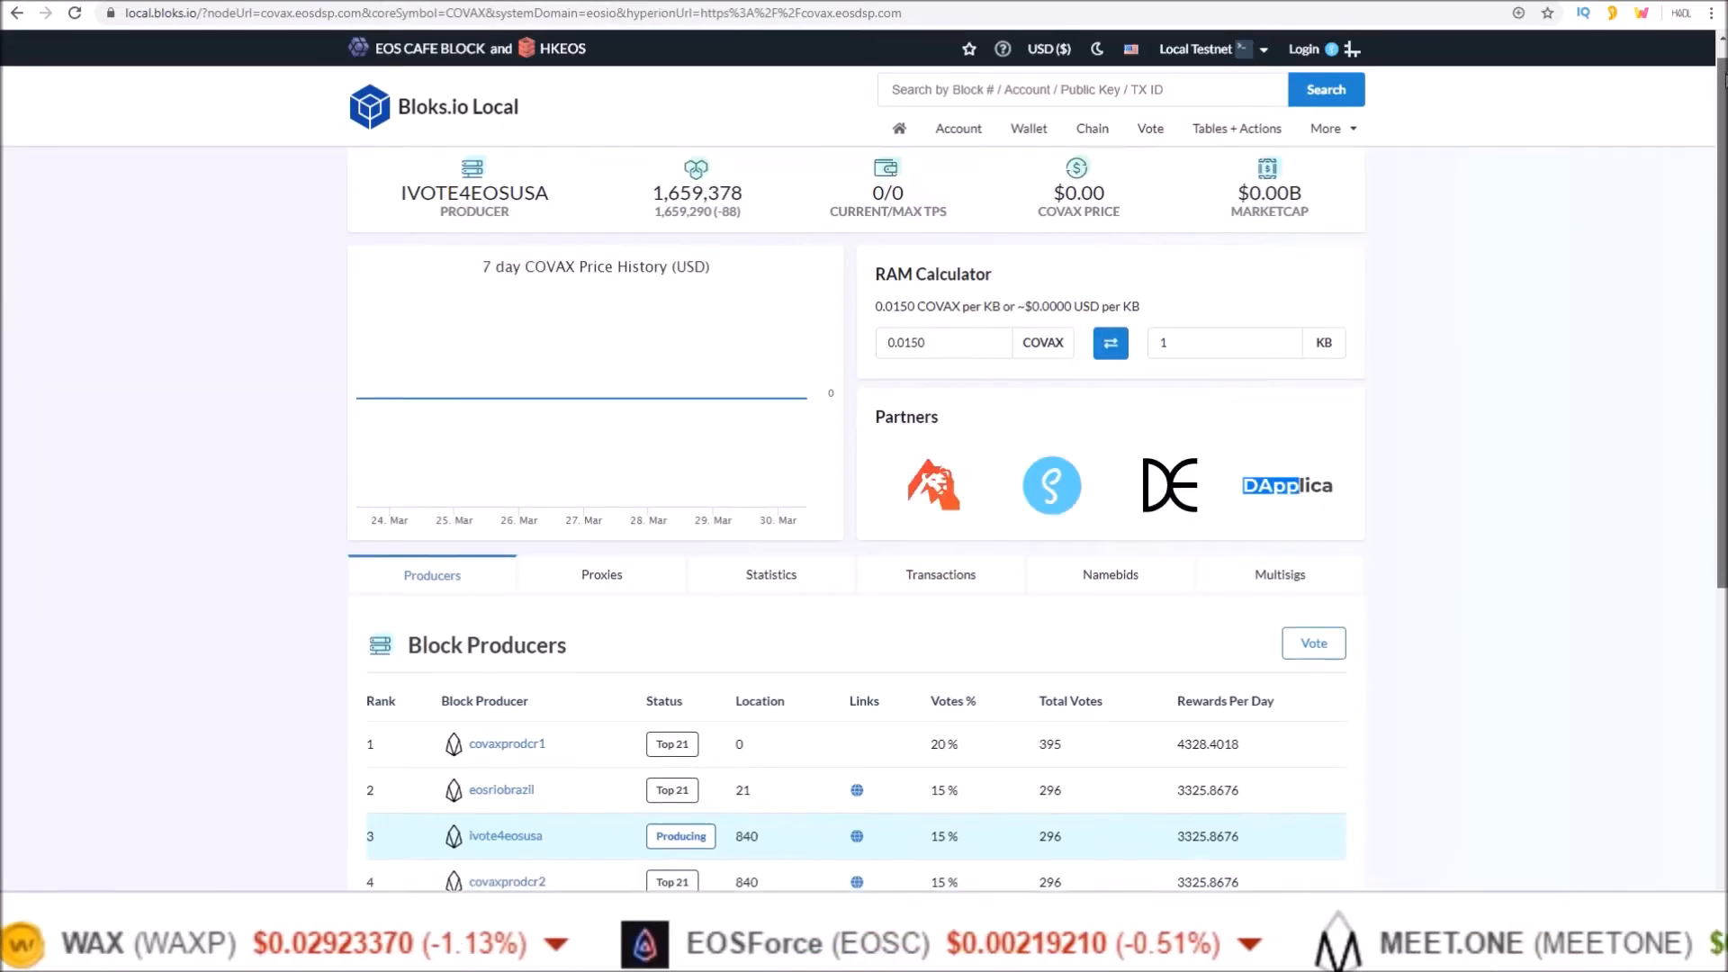
Scroll down to the CoVax Block Producers table showing nine producers' votes and rewards
{"action": "scroll", "scroll_direction": "down", "scroll_amount": 3}
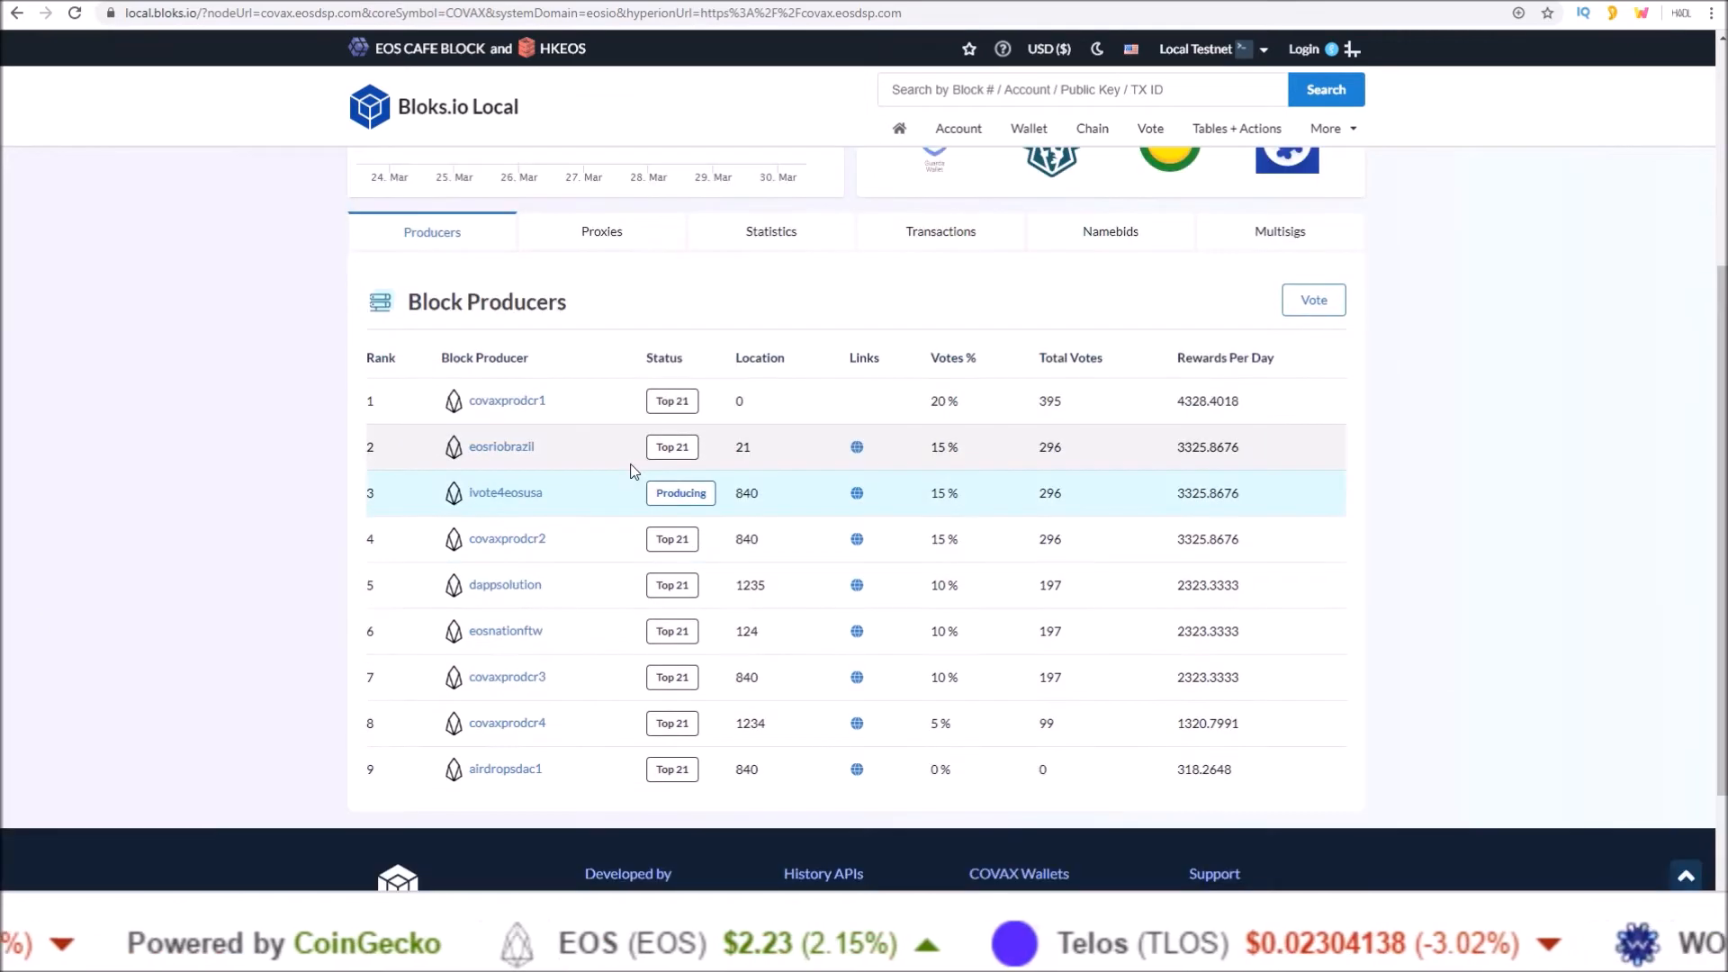
{"action": "mouse_move", "coordinate": [540, 458]}
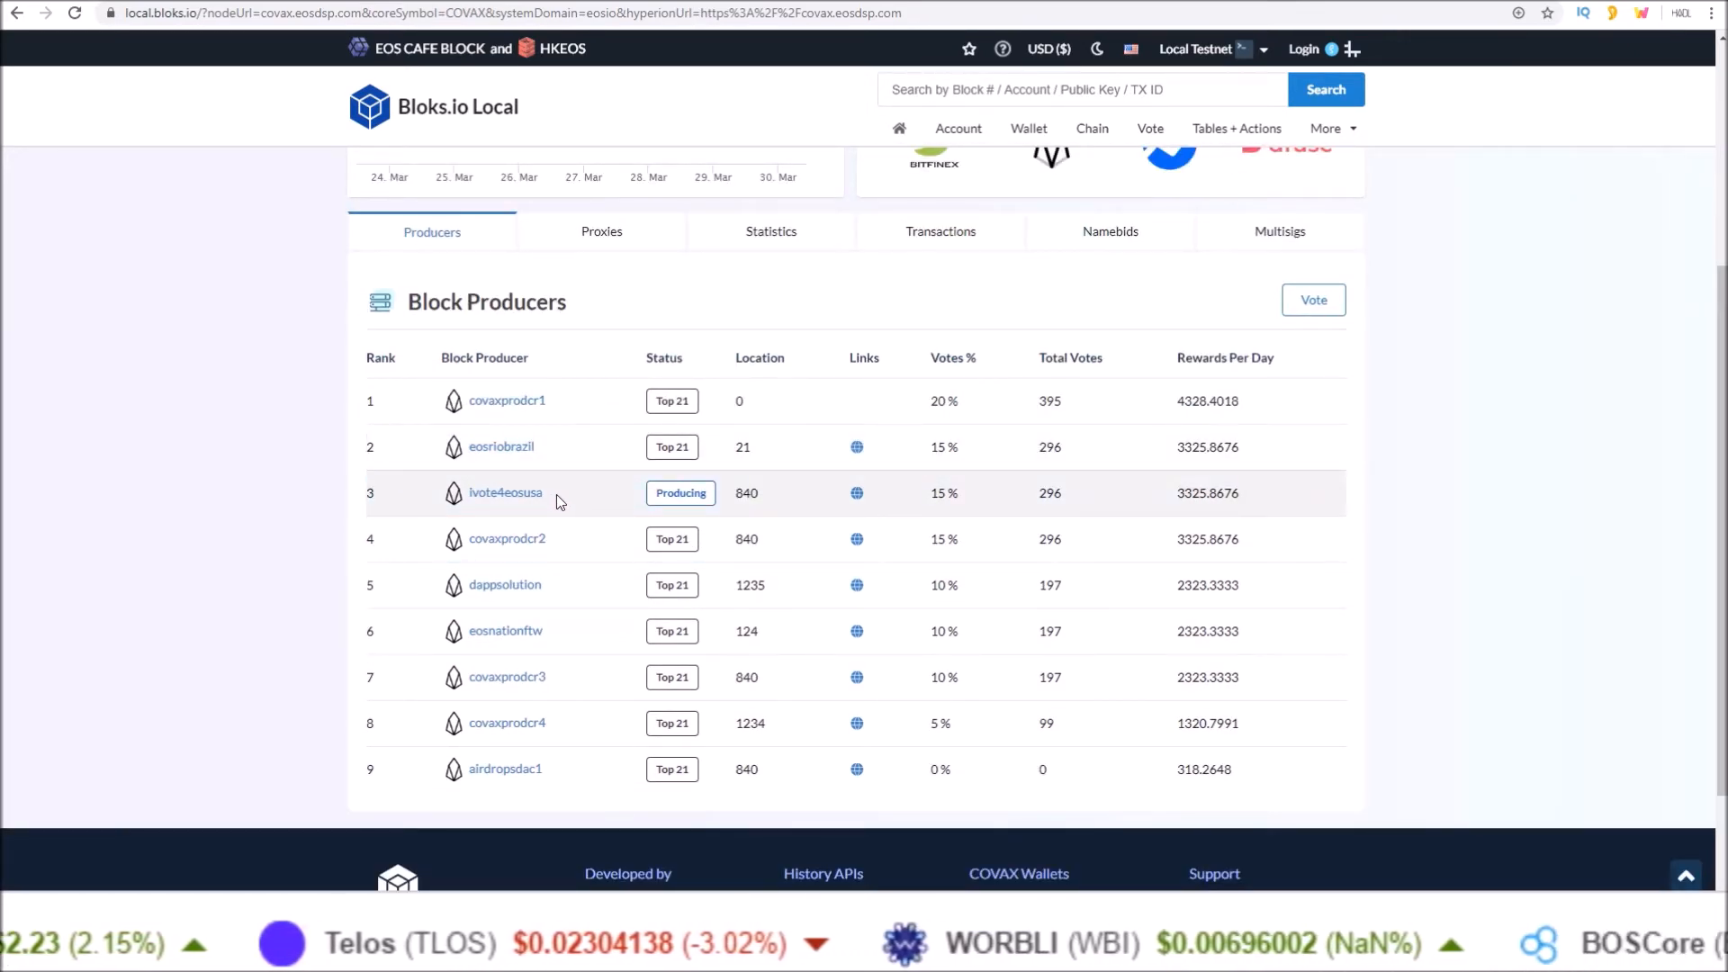
{"action": "mouse_move", "coordinate": [550, 617]}
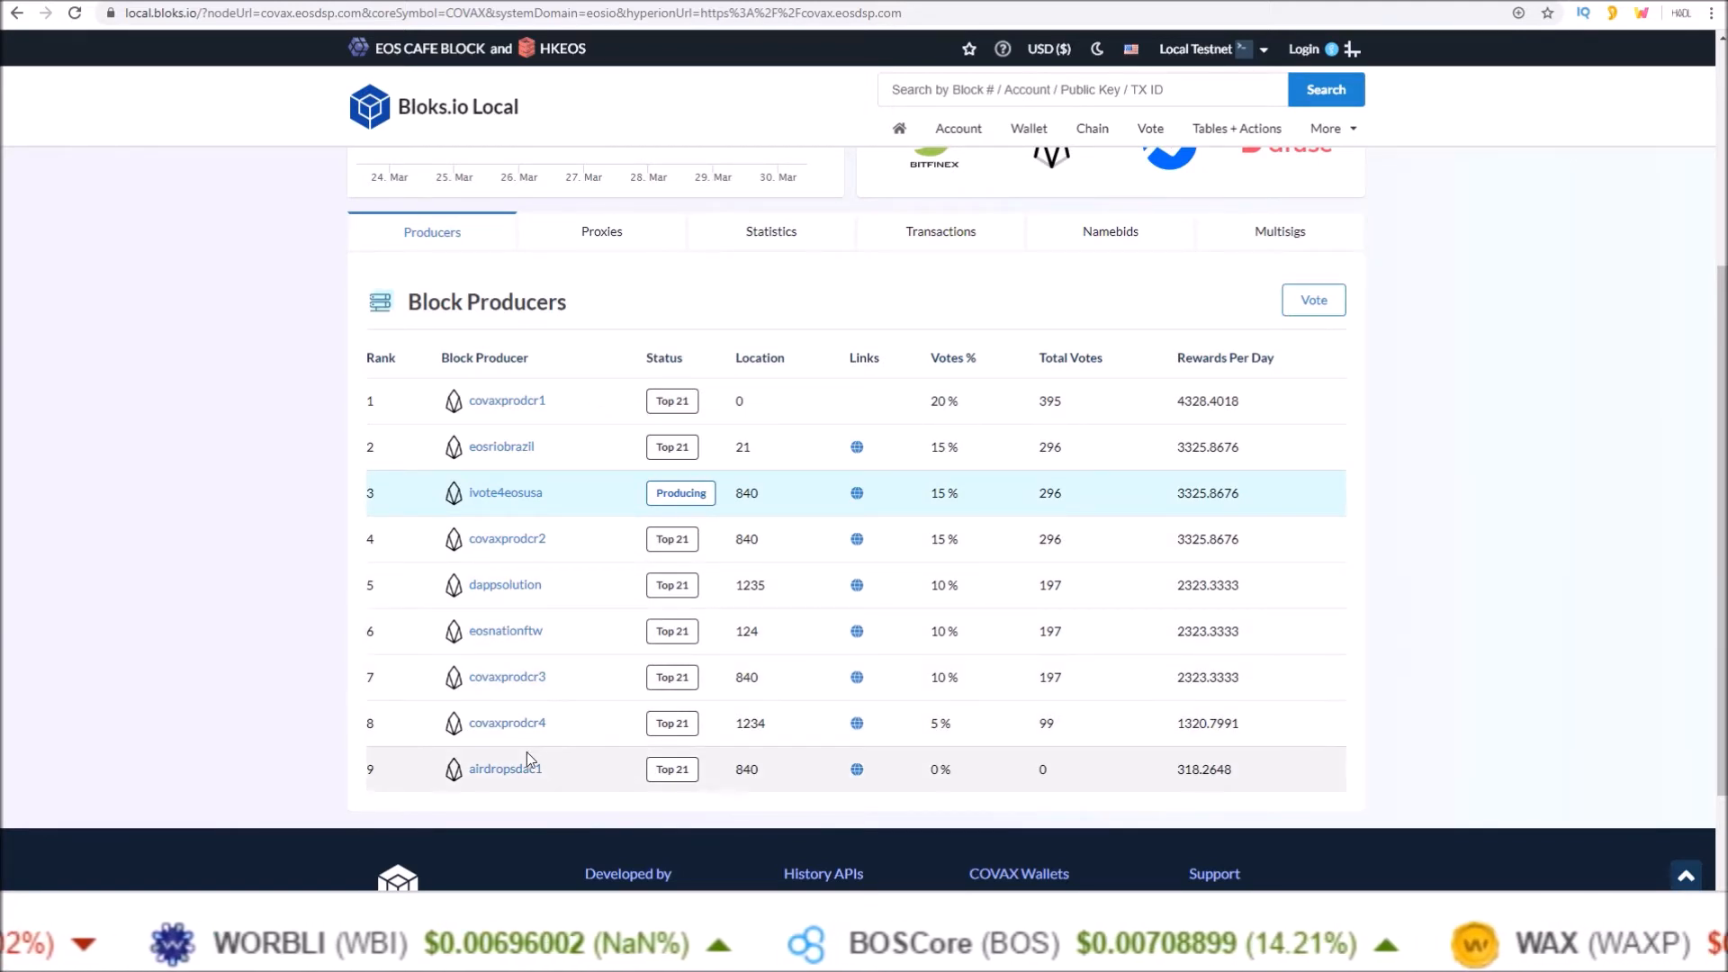
{"action": "mouse_move", "coordinate": [557, 772]}
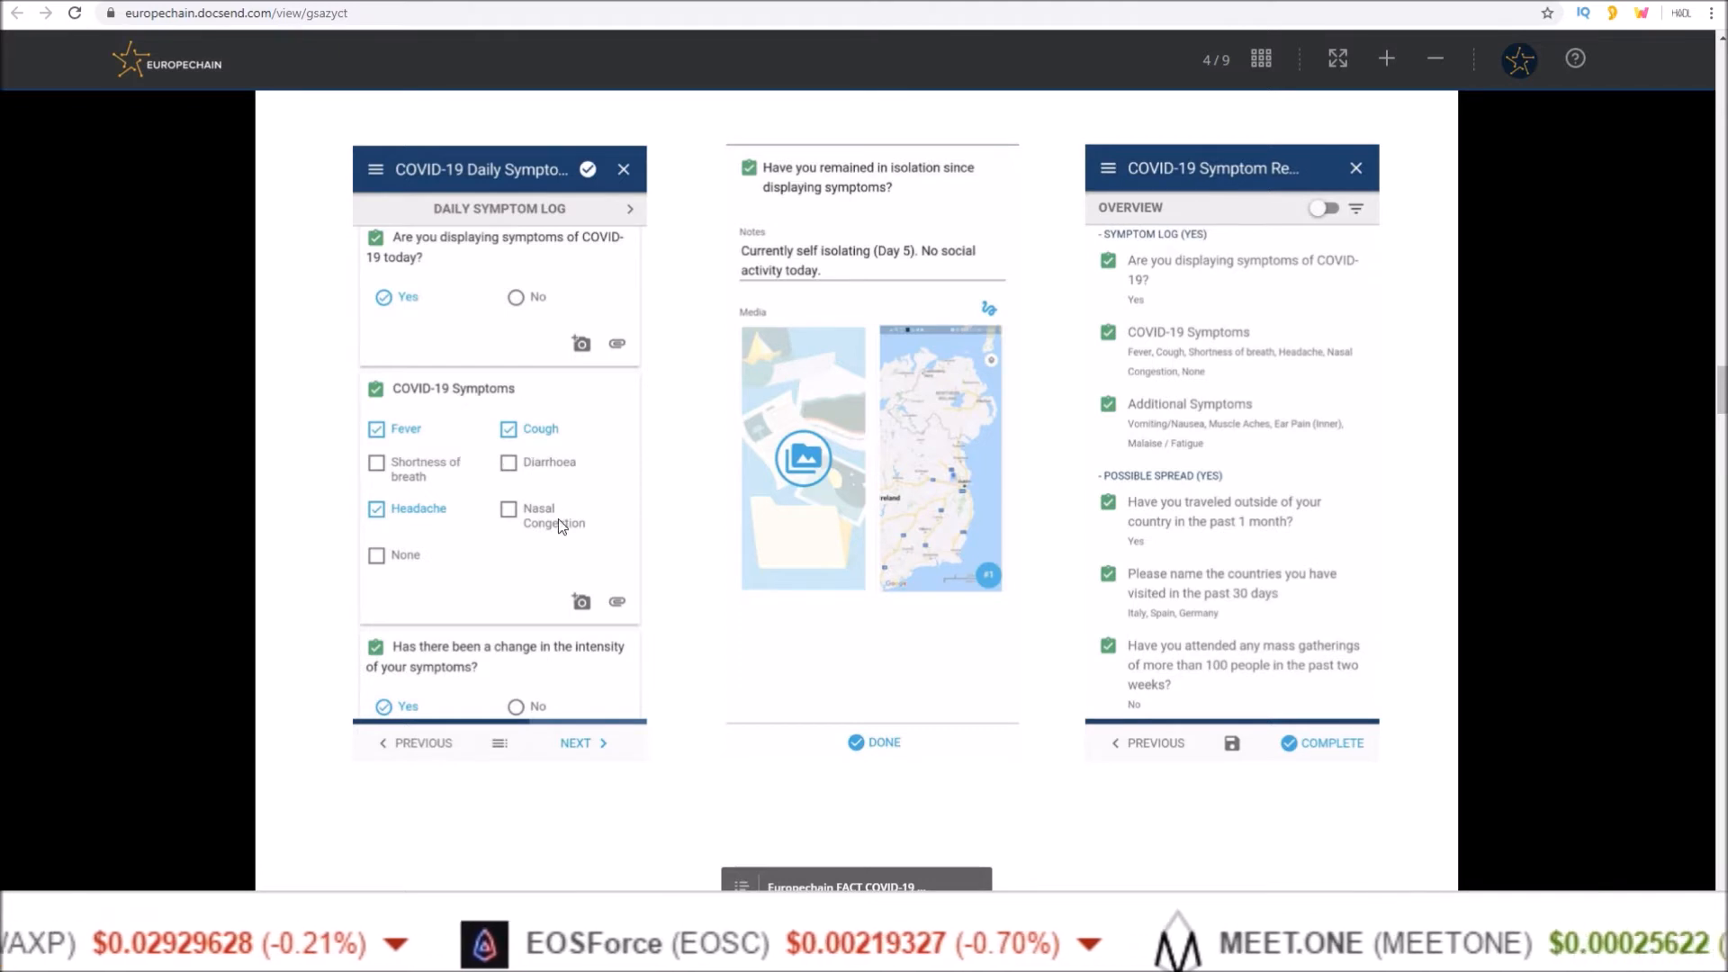
{"action": "mouse_move", "coordinate": [920, 481]}
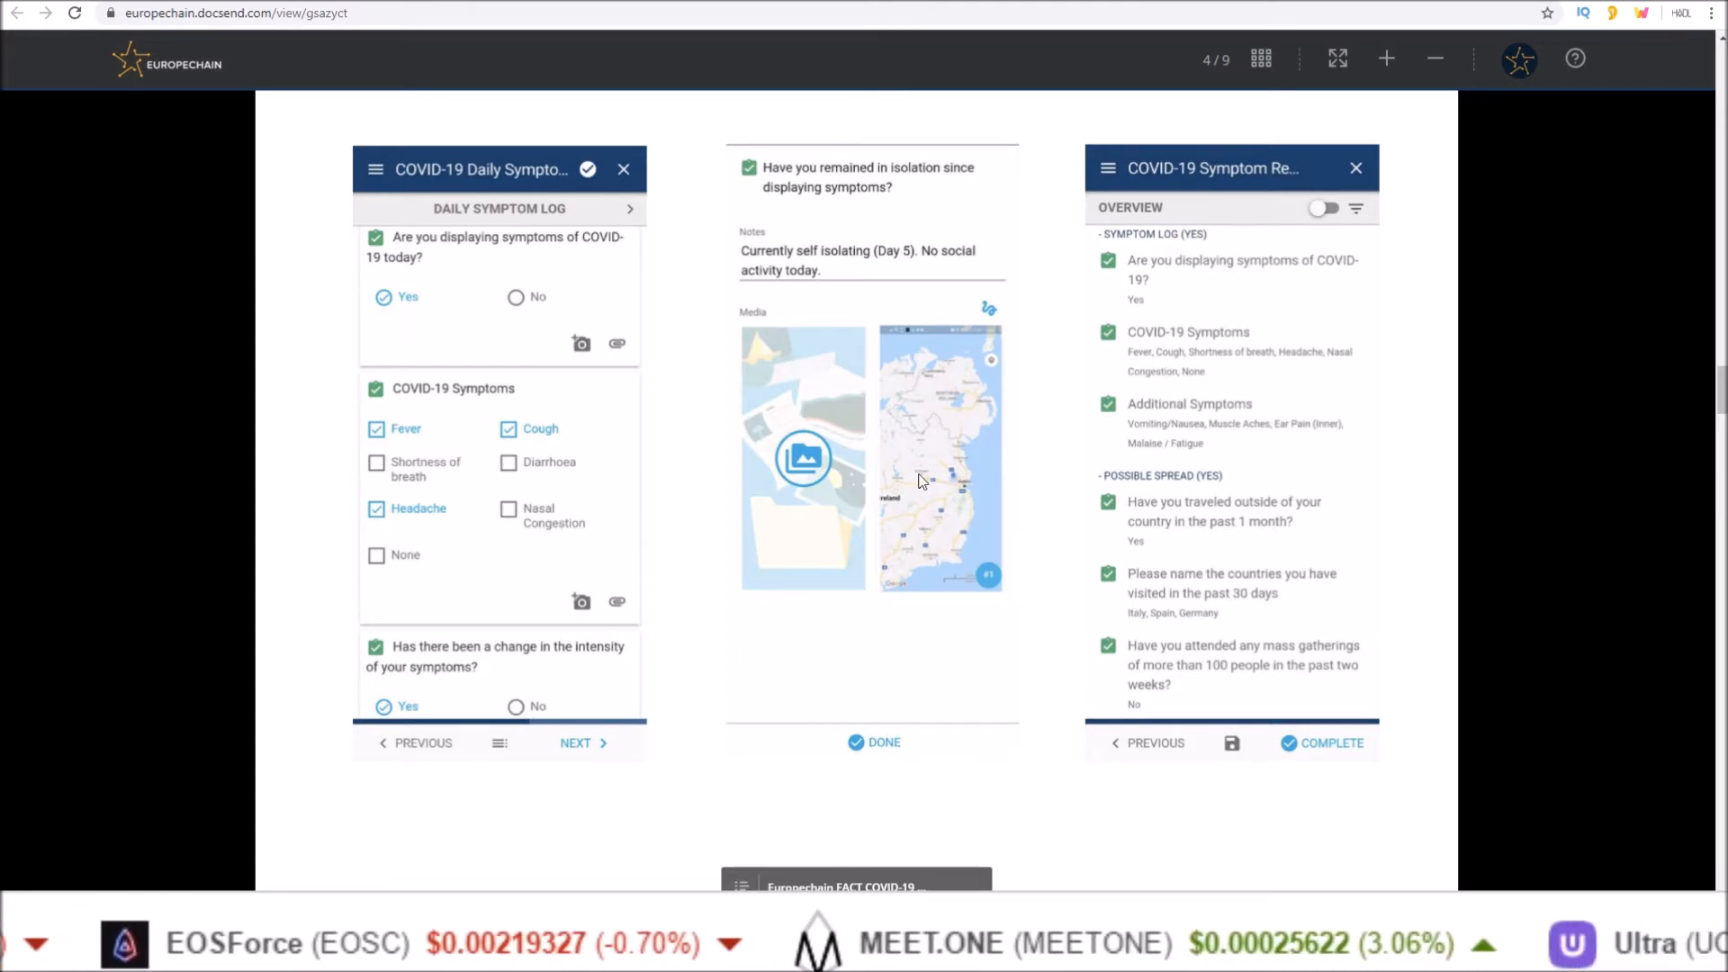
{"action": "mouse_move", "coordinate": [957, 497]}
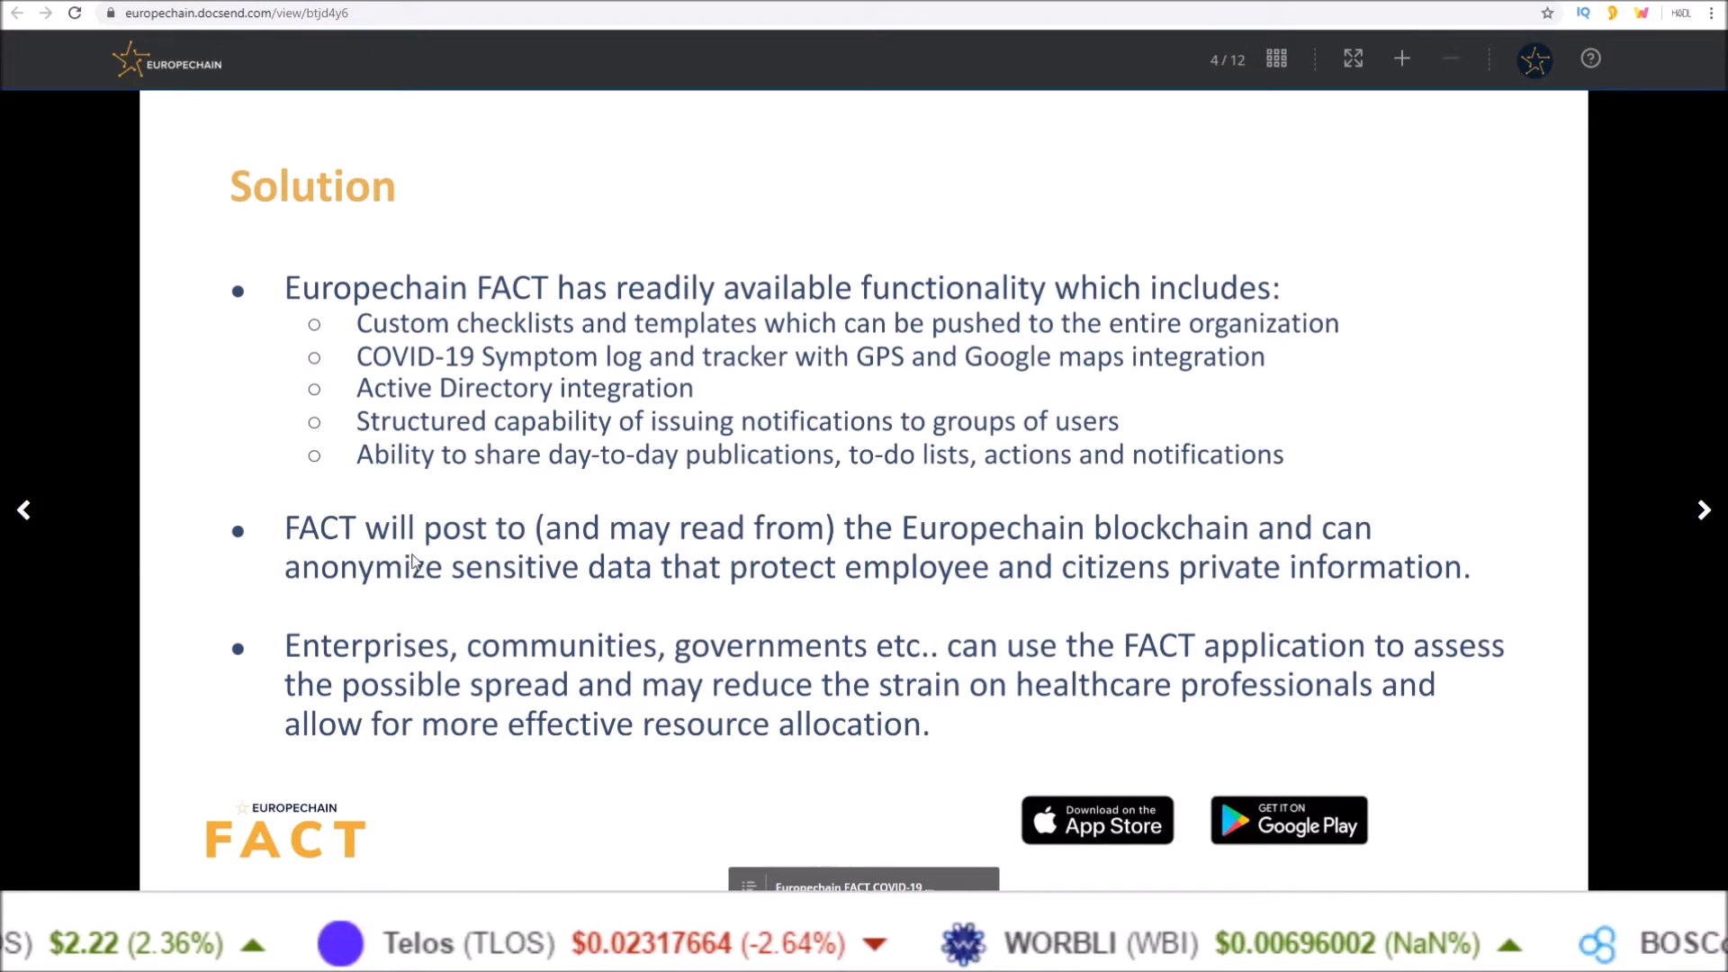
{"action": "mouse_move", "coordinate": [821, 576]}
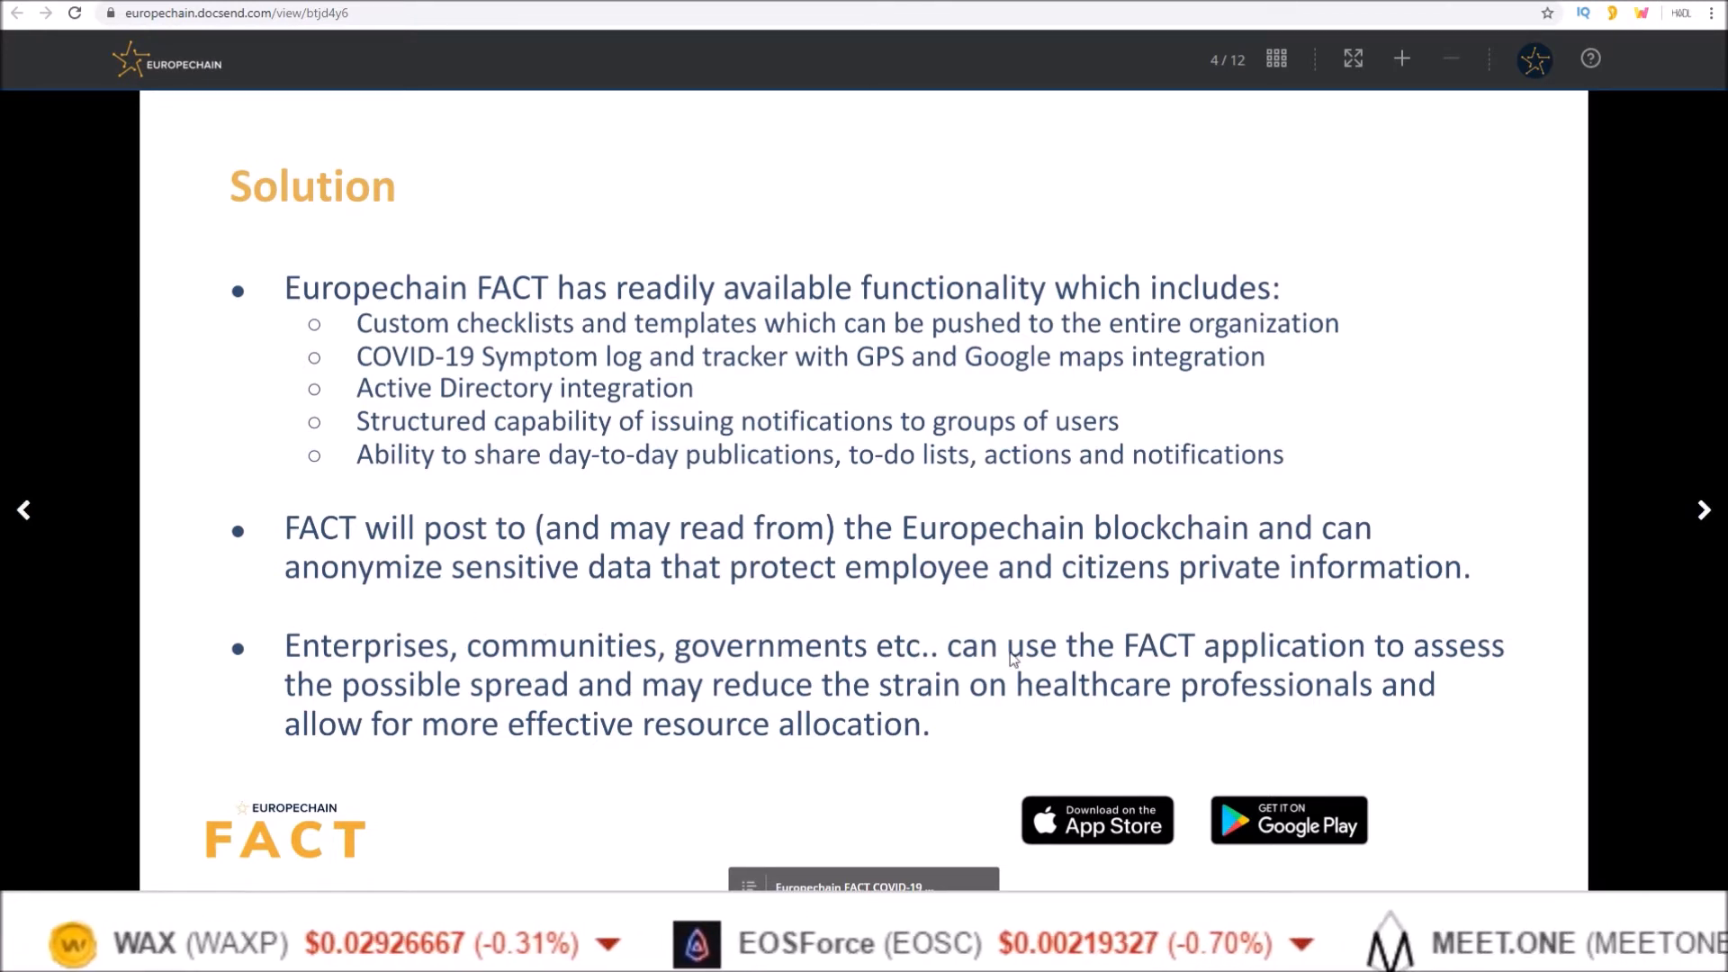
{"action": "mouse_move", "coordinate": [1396, 633]}
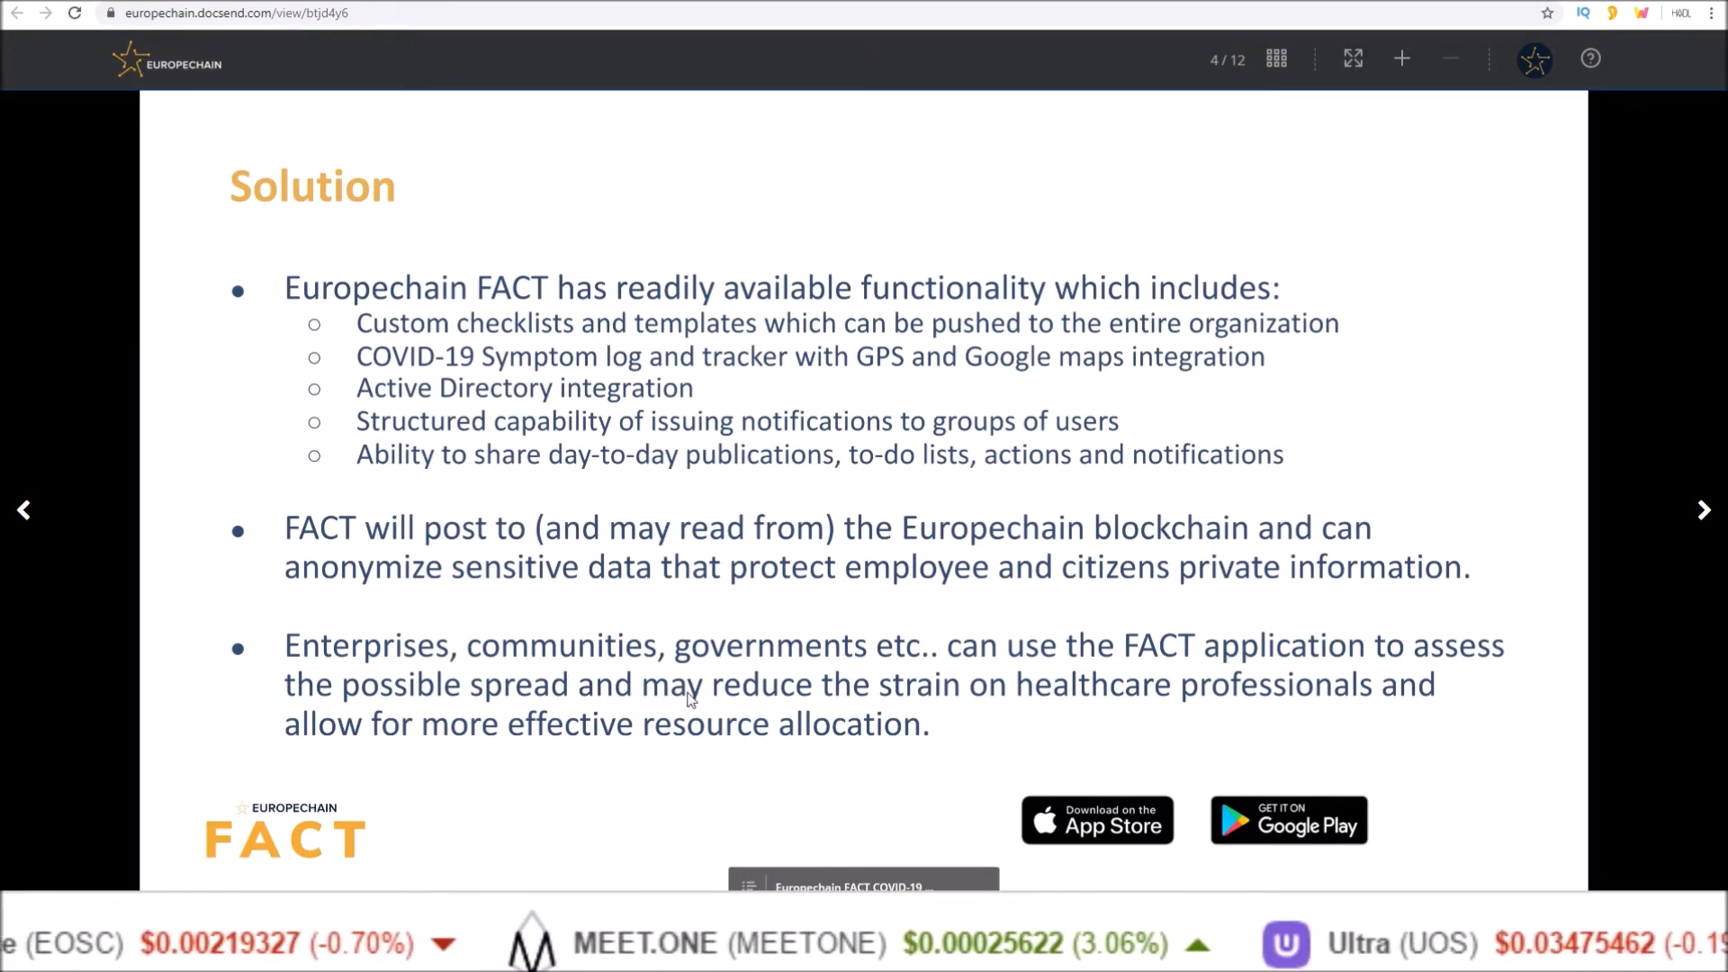
{"action": "mouse_move", "coordinate": [1210, 694]}
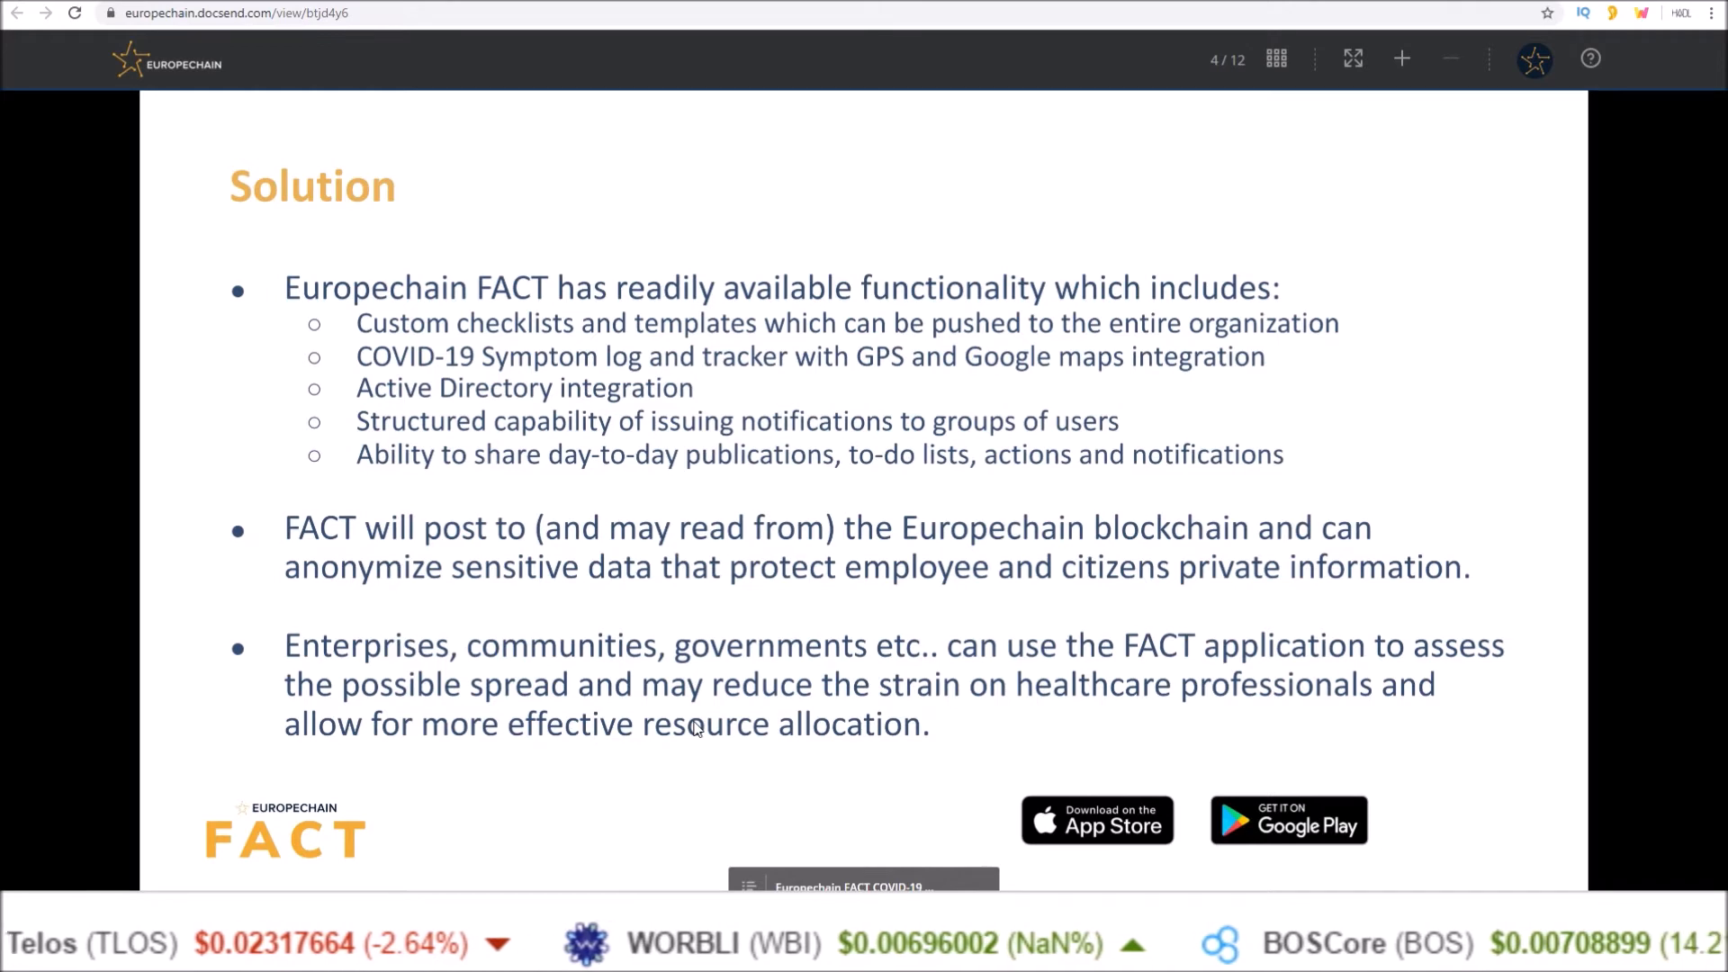
{"action": "mouse_move", "coordinate": [1354, 355]}
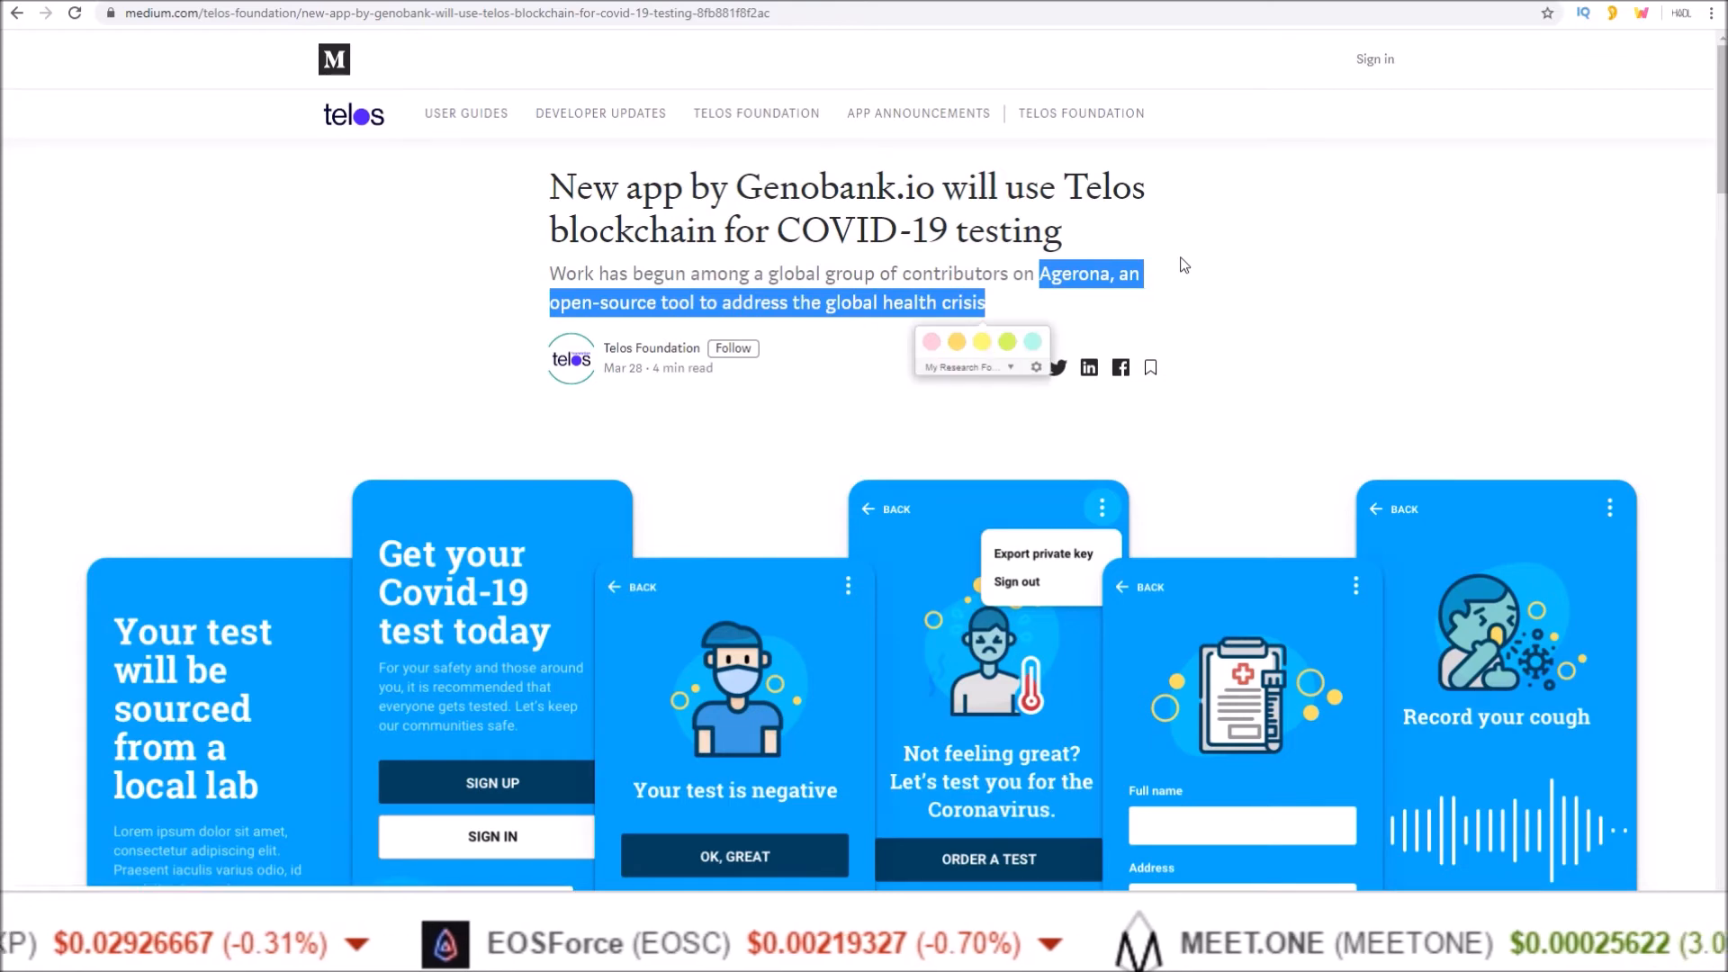
Scroll the Medium Genobank.io article down to the Agerona app mock-up screens
{"action": "scroll", "scroll_direction": "down", "scroll_amount": 3}
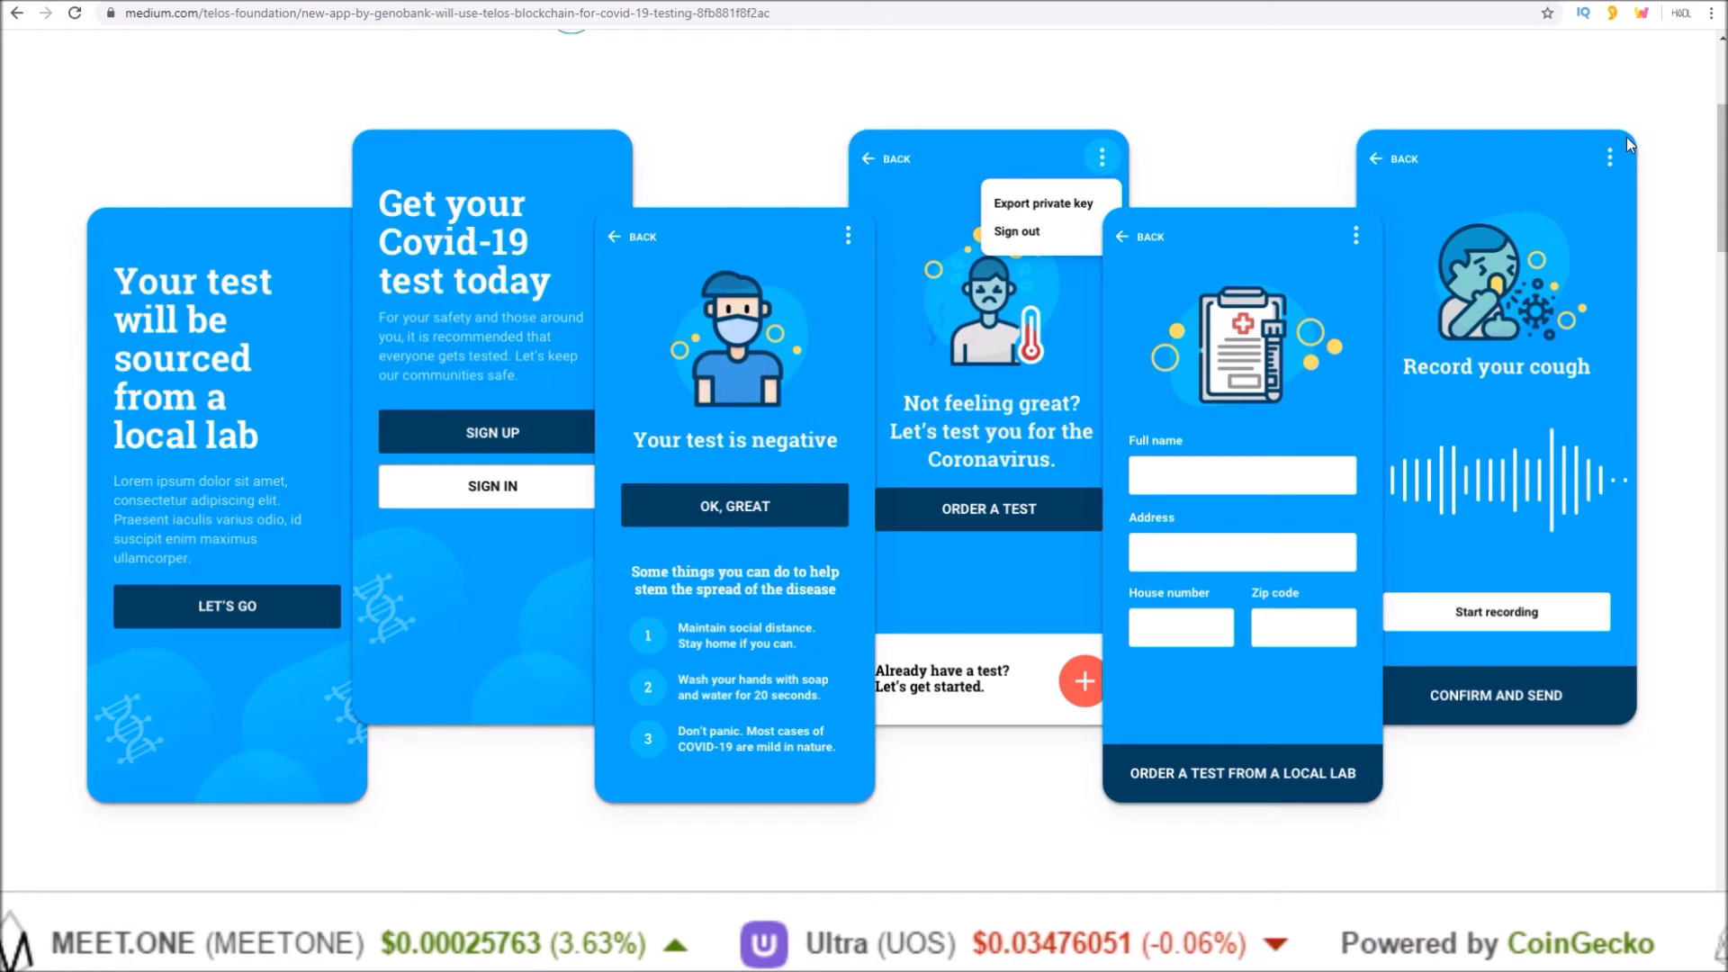
{"action": "mouse_move", "coordinate": [829, 153]}
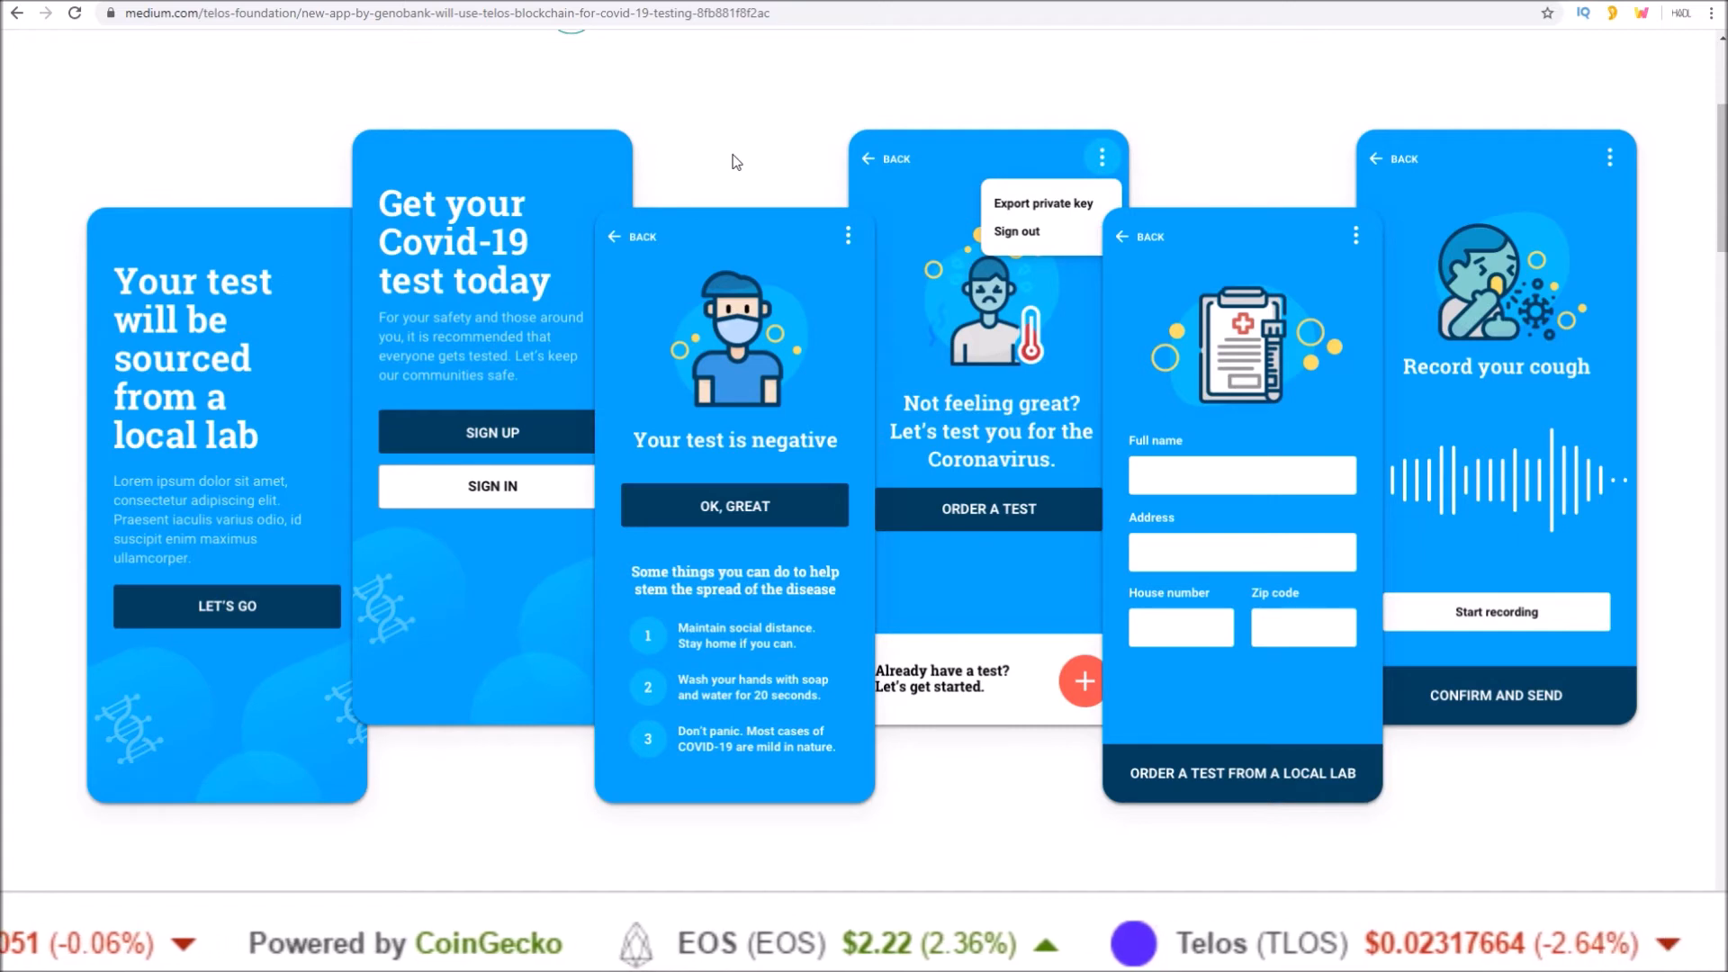
{"action": "mouse_move", "coordinate": [1228, 727]}
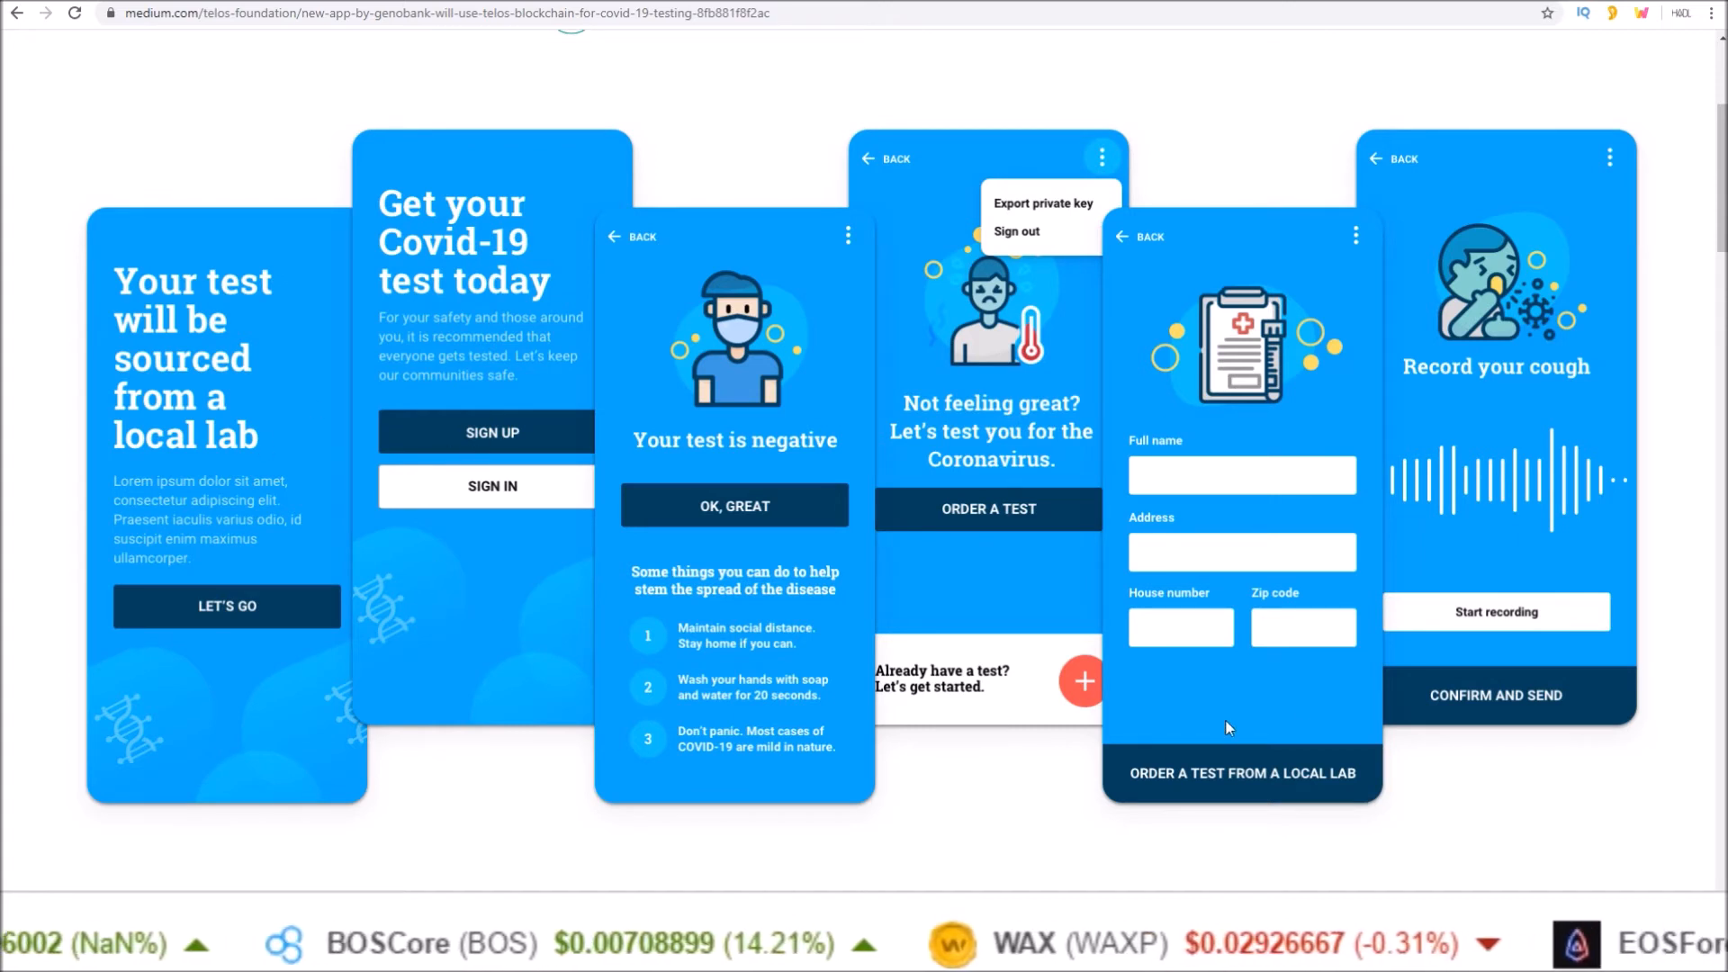
{"action": "mouse_move", "coordinate": [958, 545]}
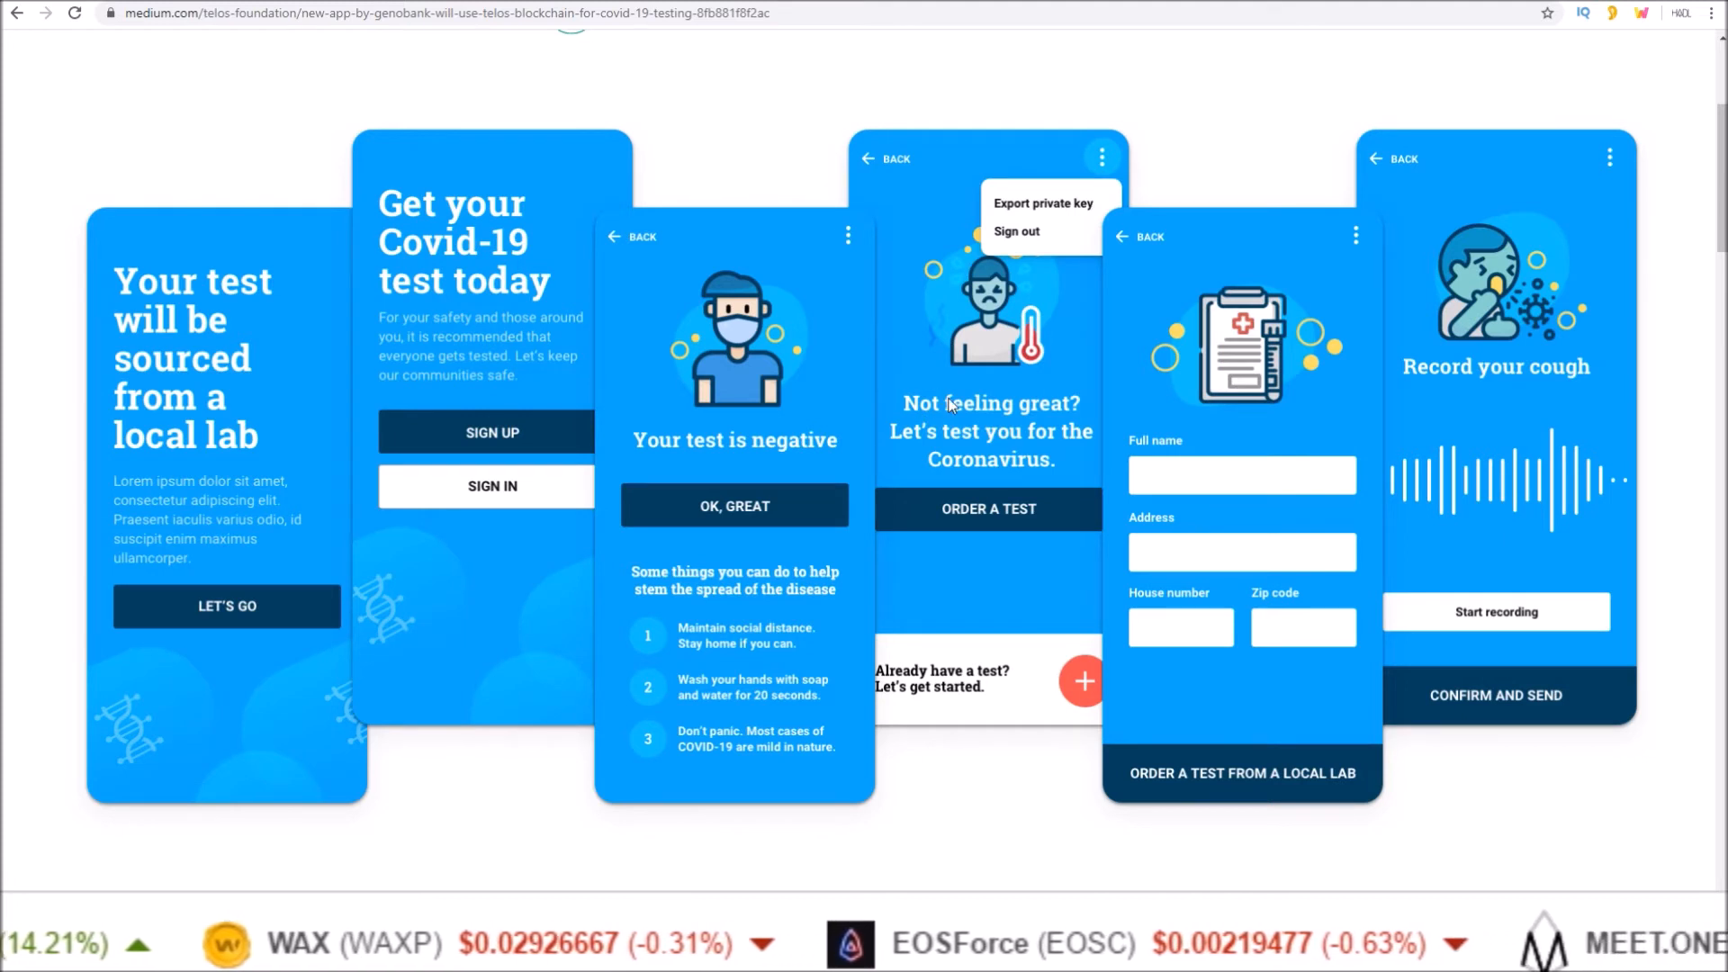
{"action": "mouse_move", "coordinate": [735, 568]}
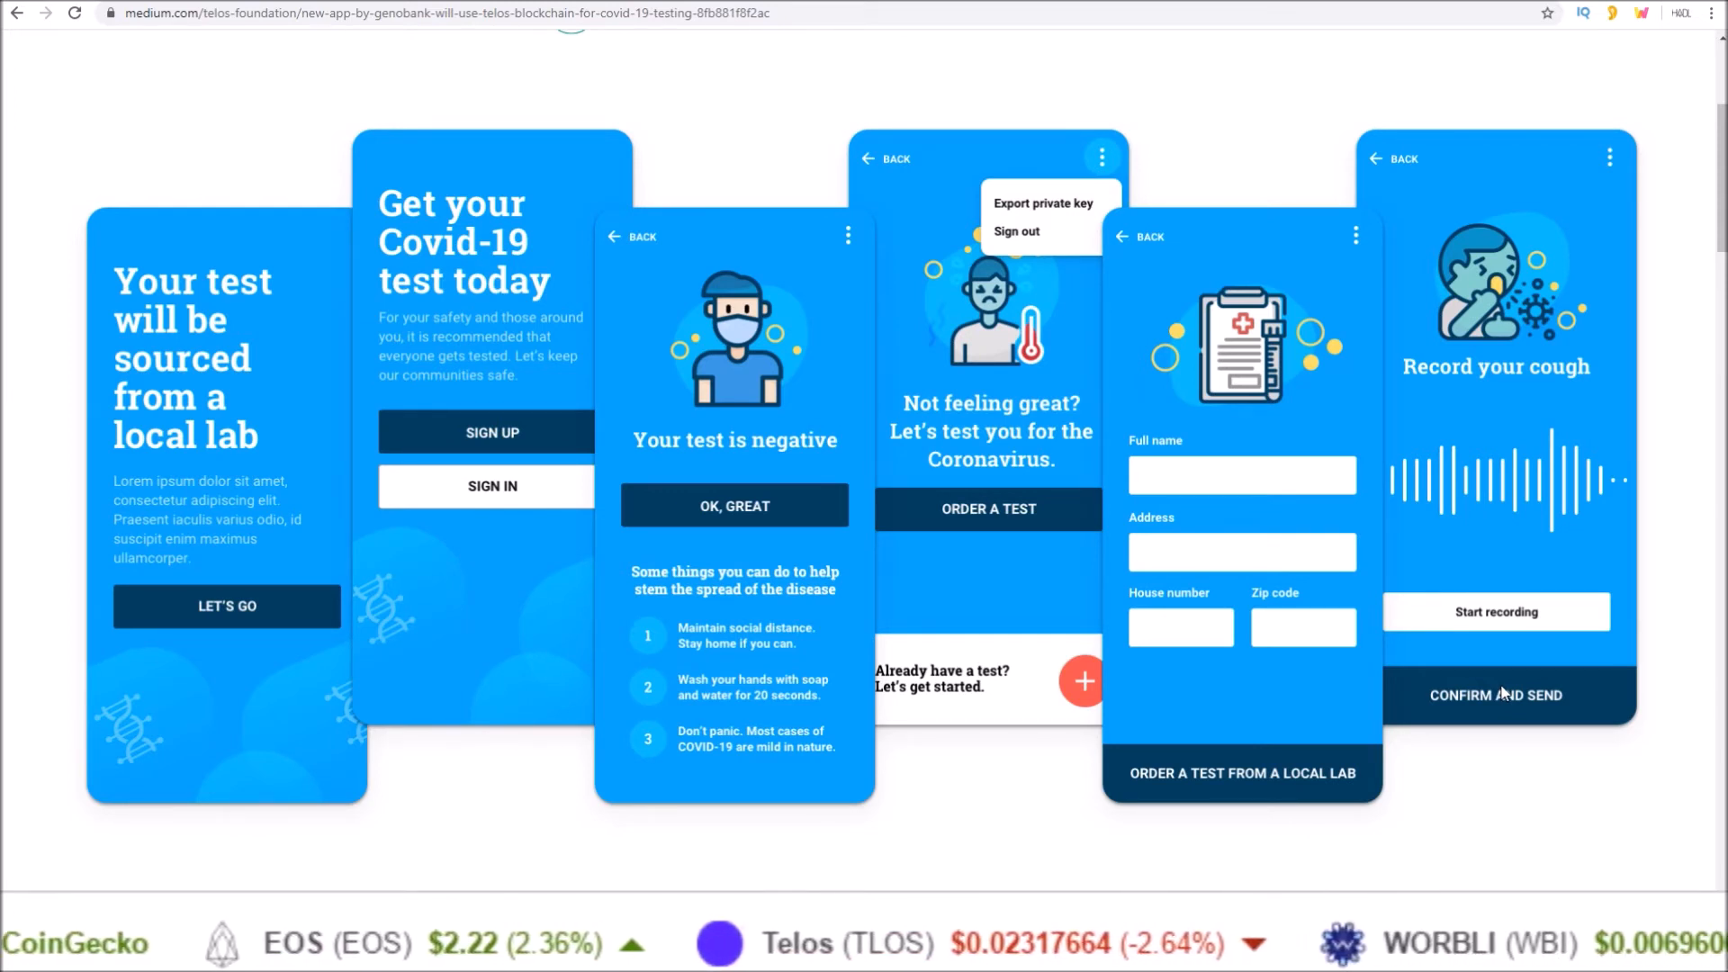
{"action": "scroll", "scroll_direction": "up", "scroll_amount": 3}
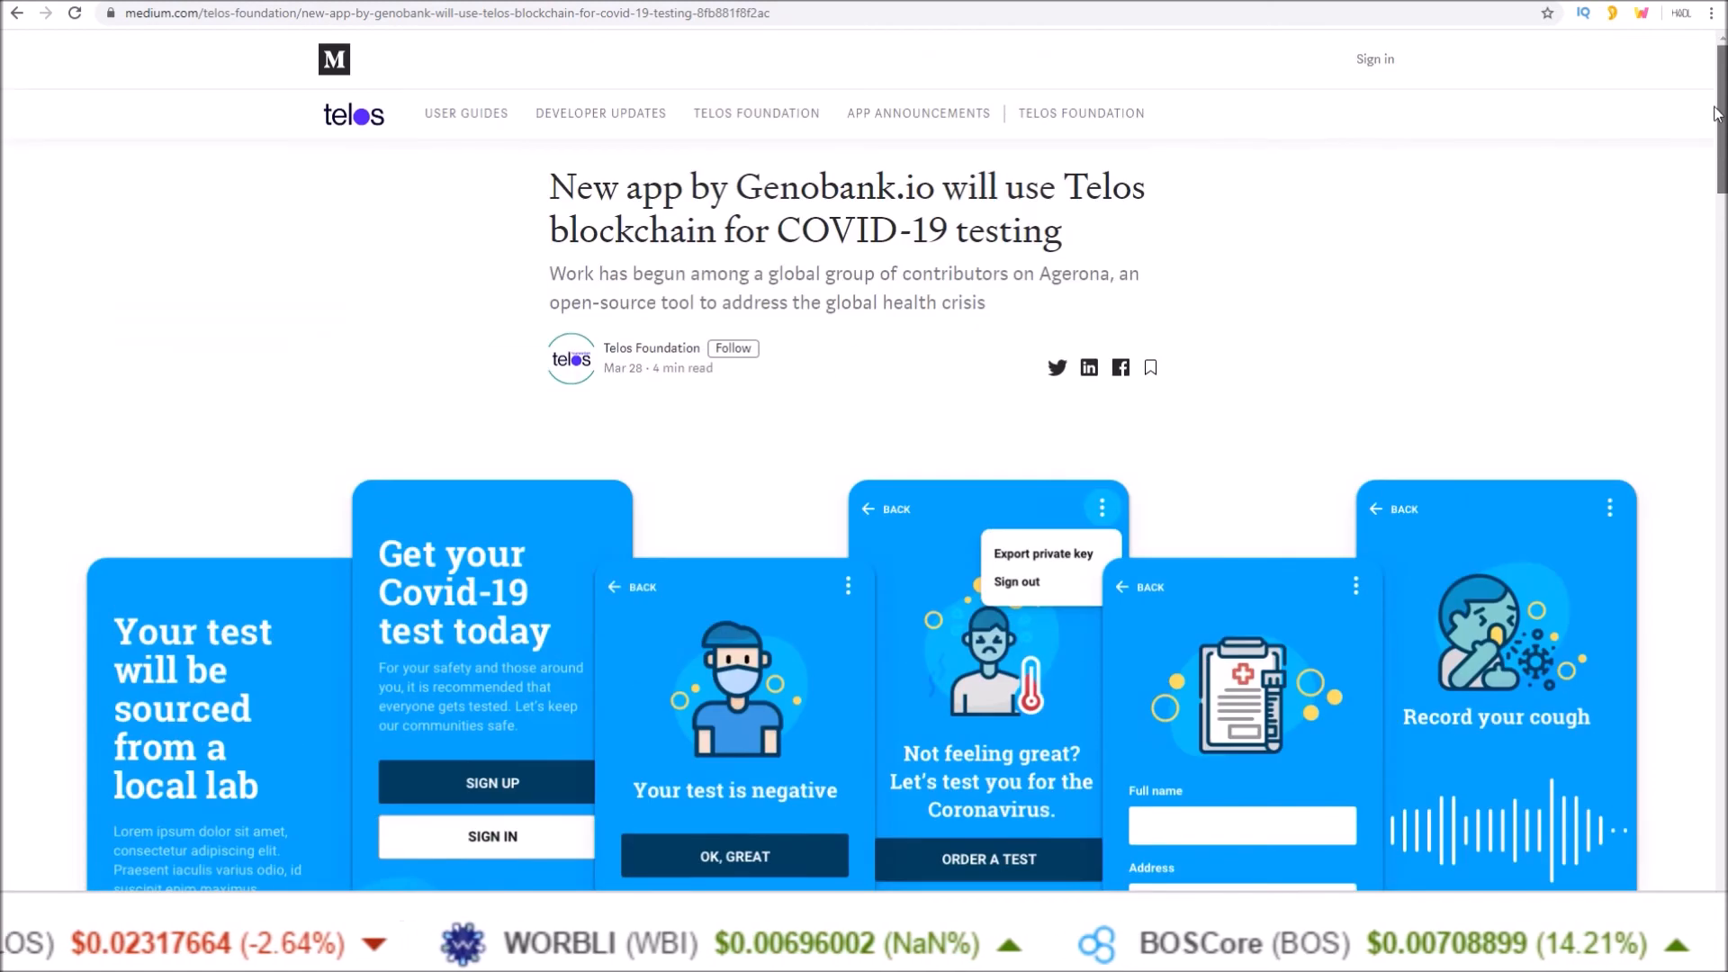
{"action": "double_click", "coordinate": [834, 187]}
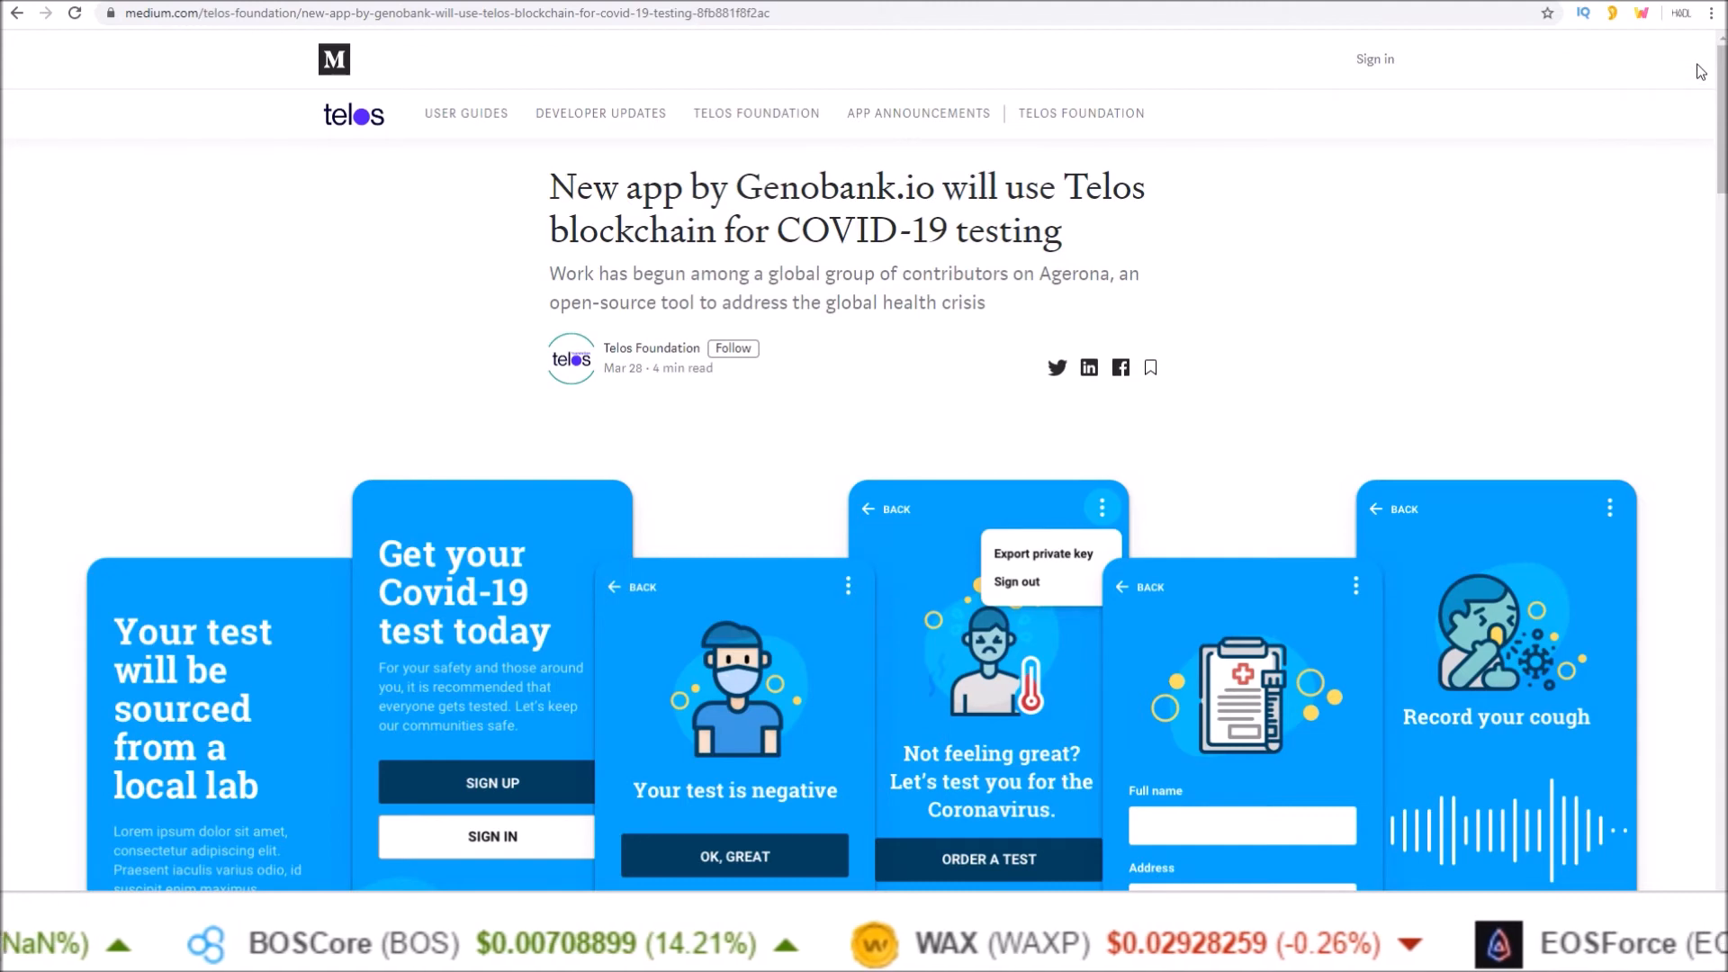
{"action": "scroll", "scroll_direction": "down", "scroll_amount": 3}
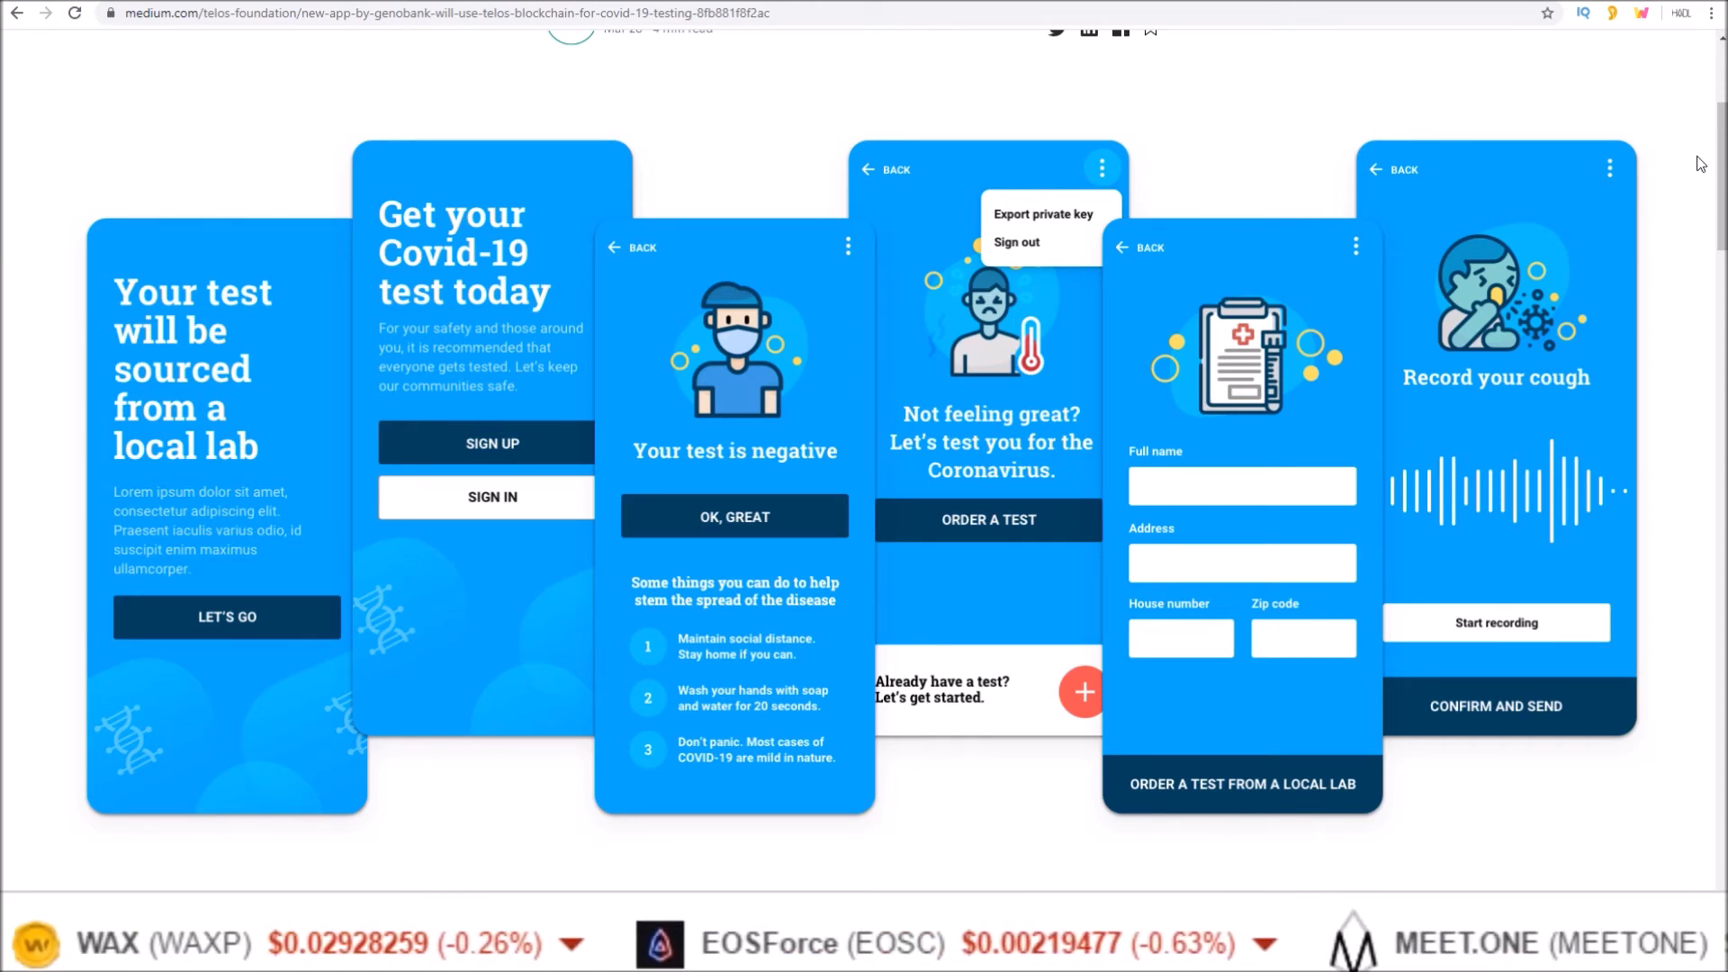
{"action": "scroll", "scroll_direction": "left", "scroll_amount": 3}
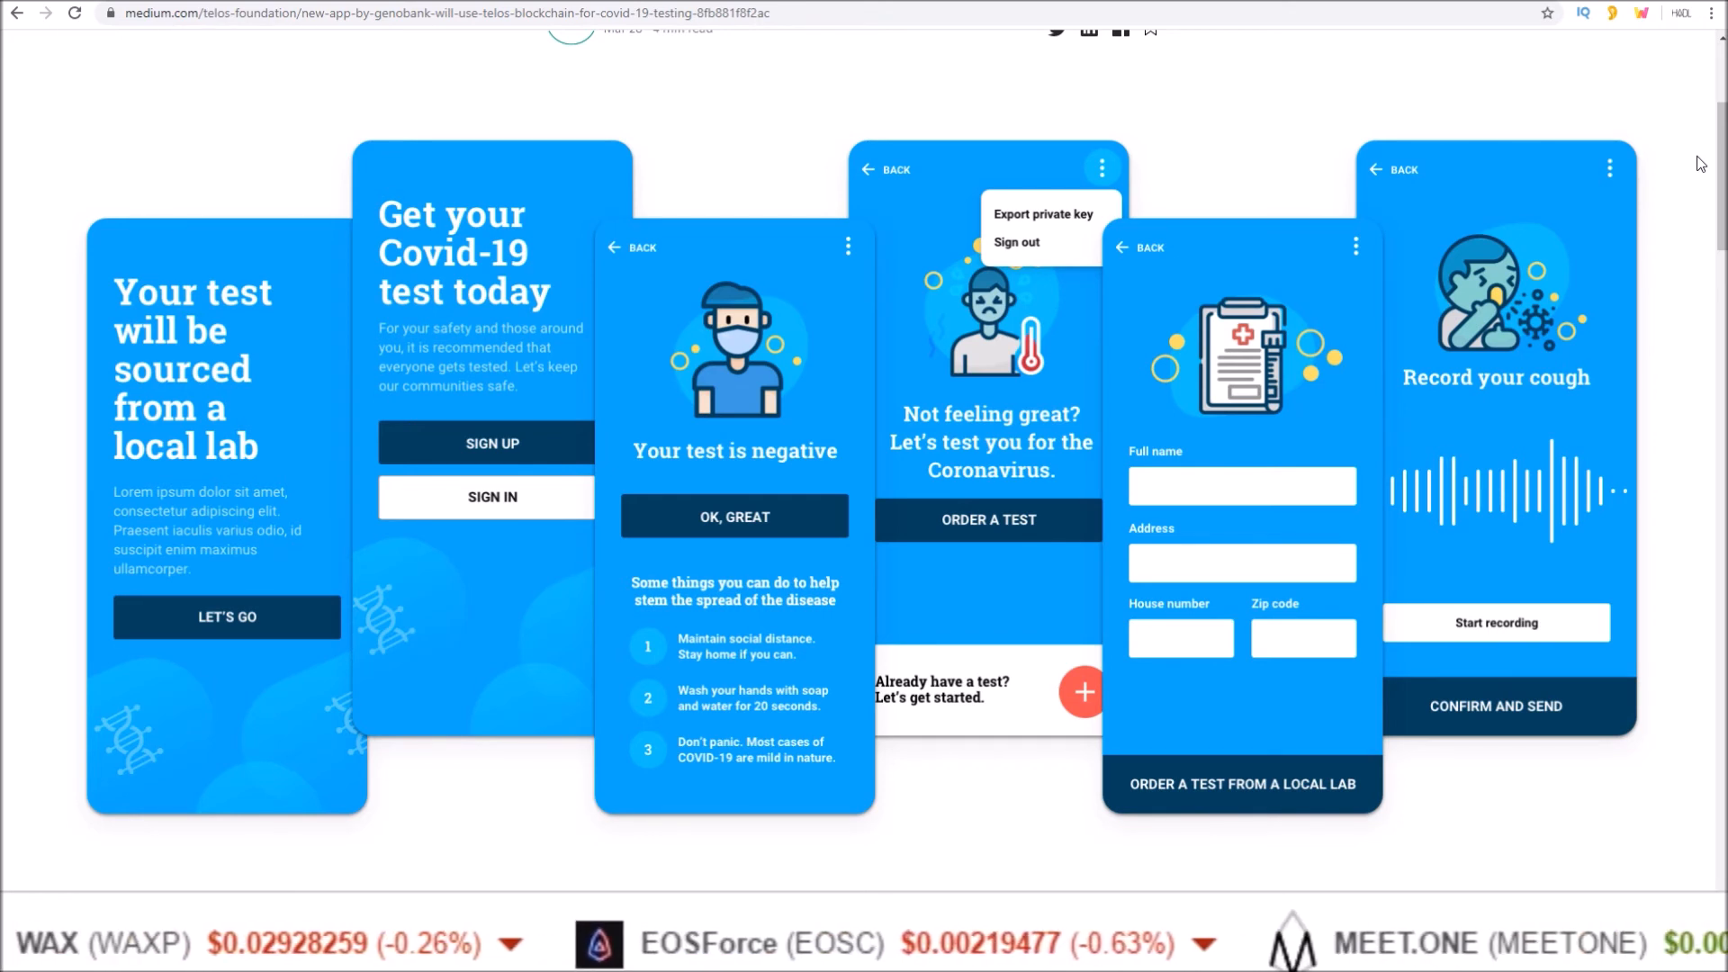
{"action": "scroll", "scroll_direction": "left", "scroll_amount": 3}
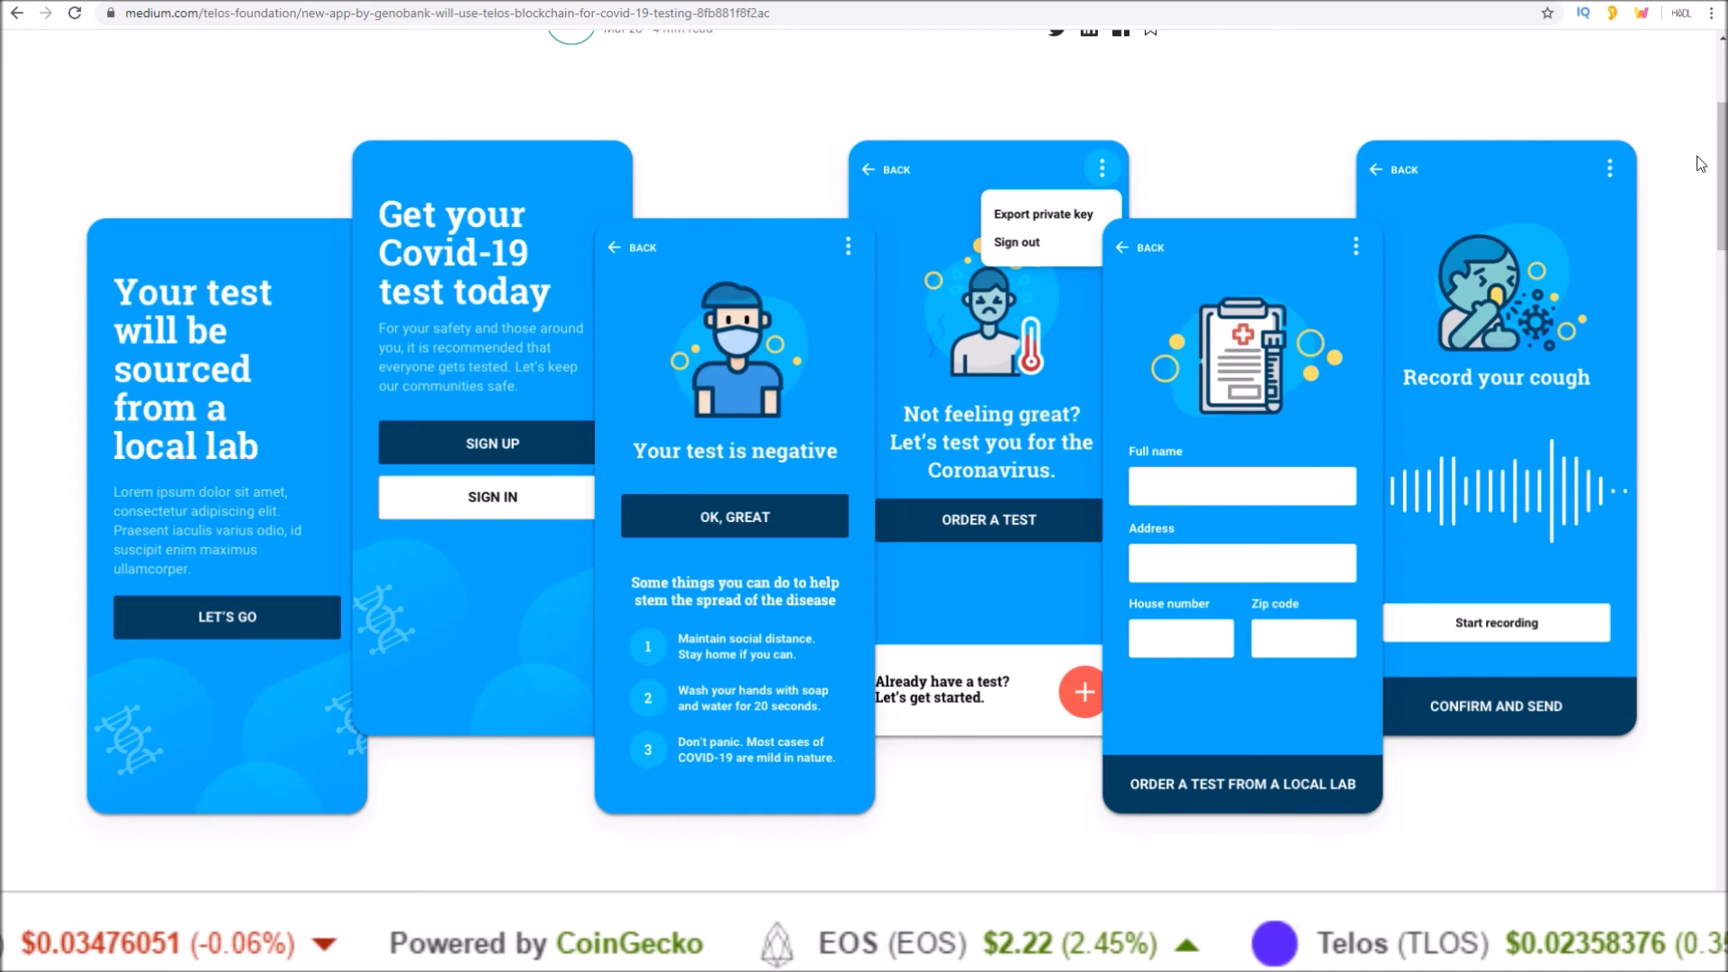
{"action": "scroll", "scroll_direction": "left", "scroll_amount": 3}
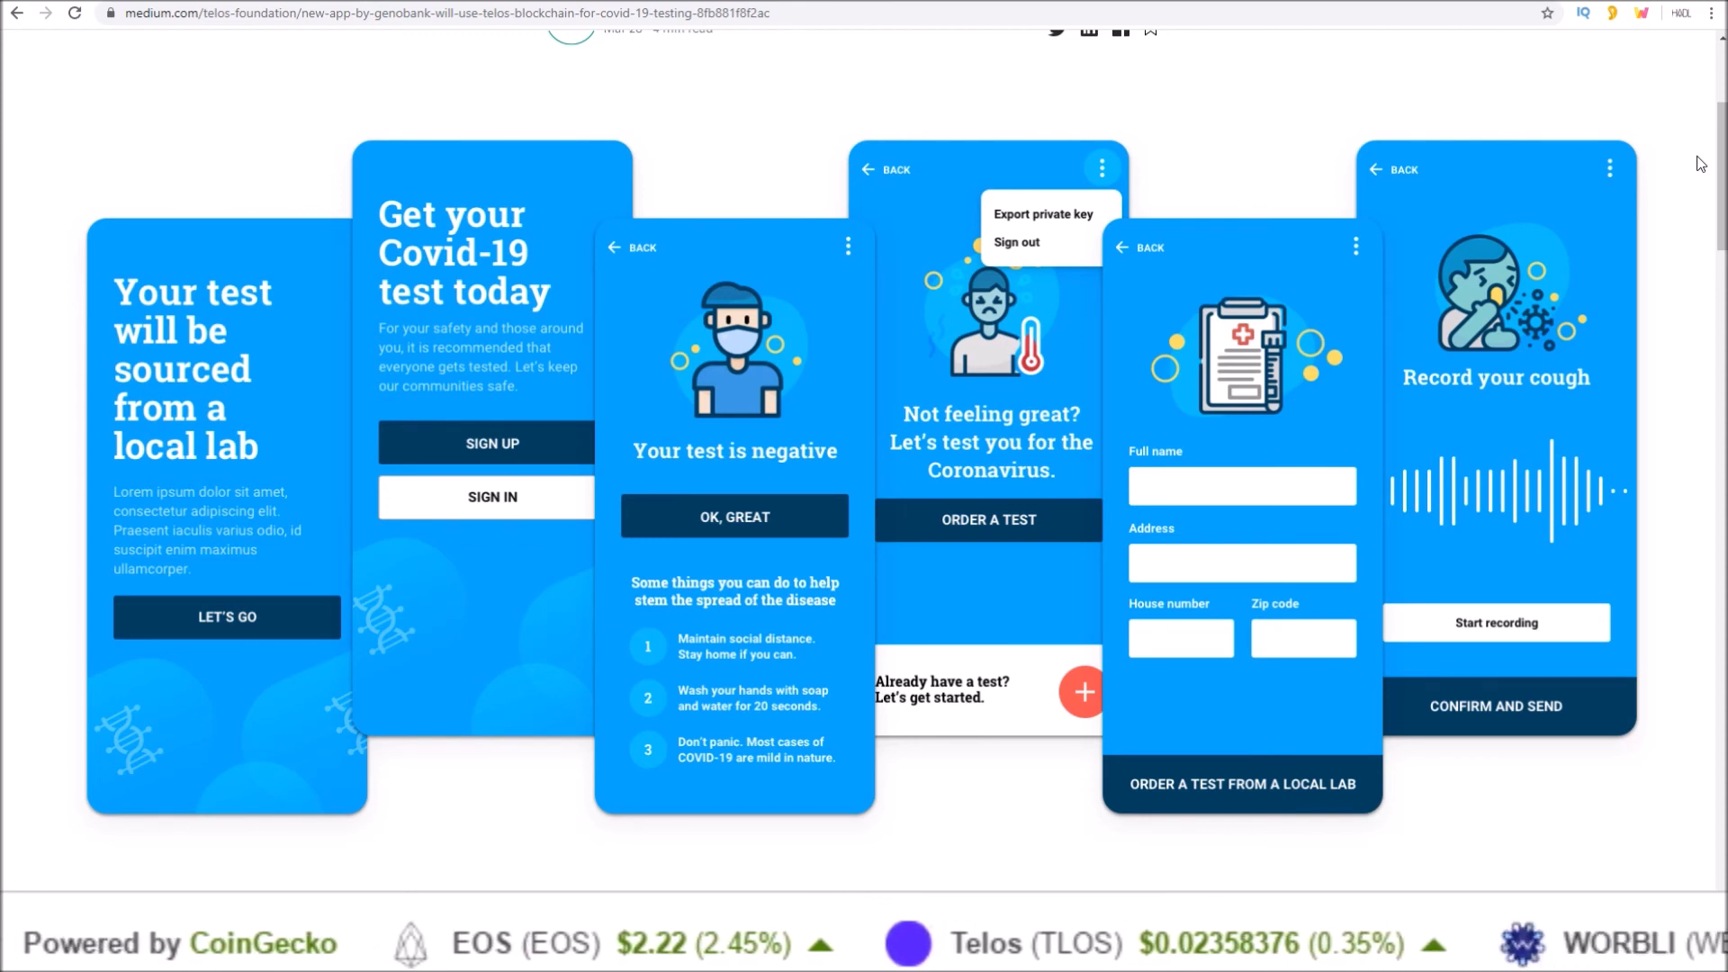
{"action": "scroll", "scroll_direction": "left", "scroll_amount": 3}
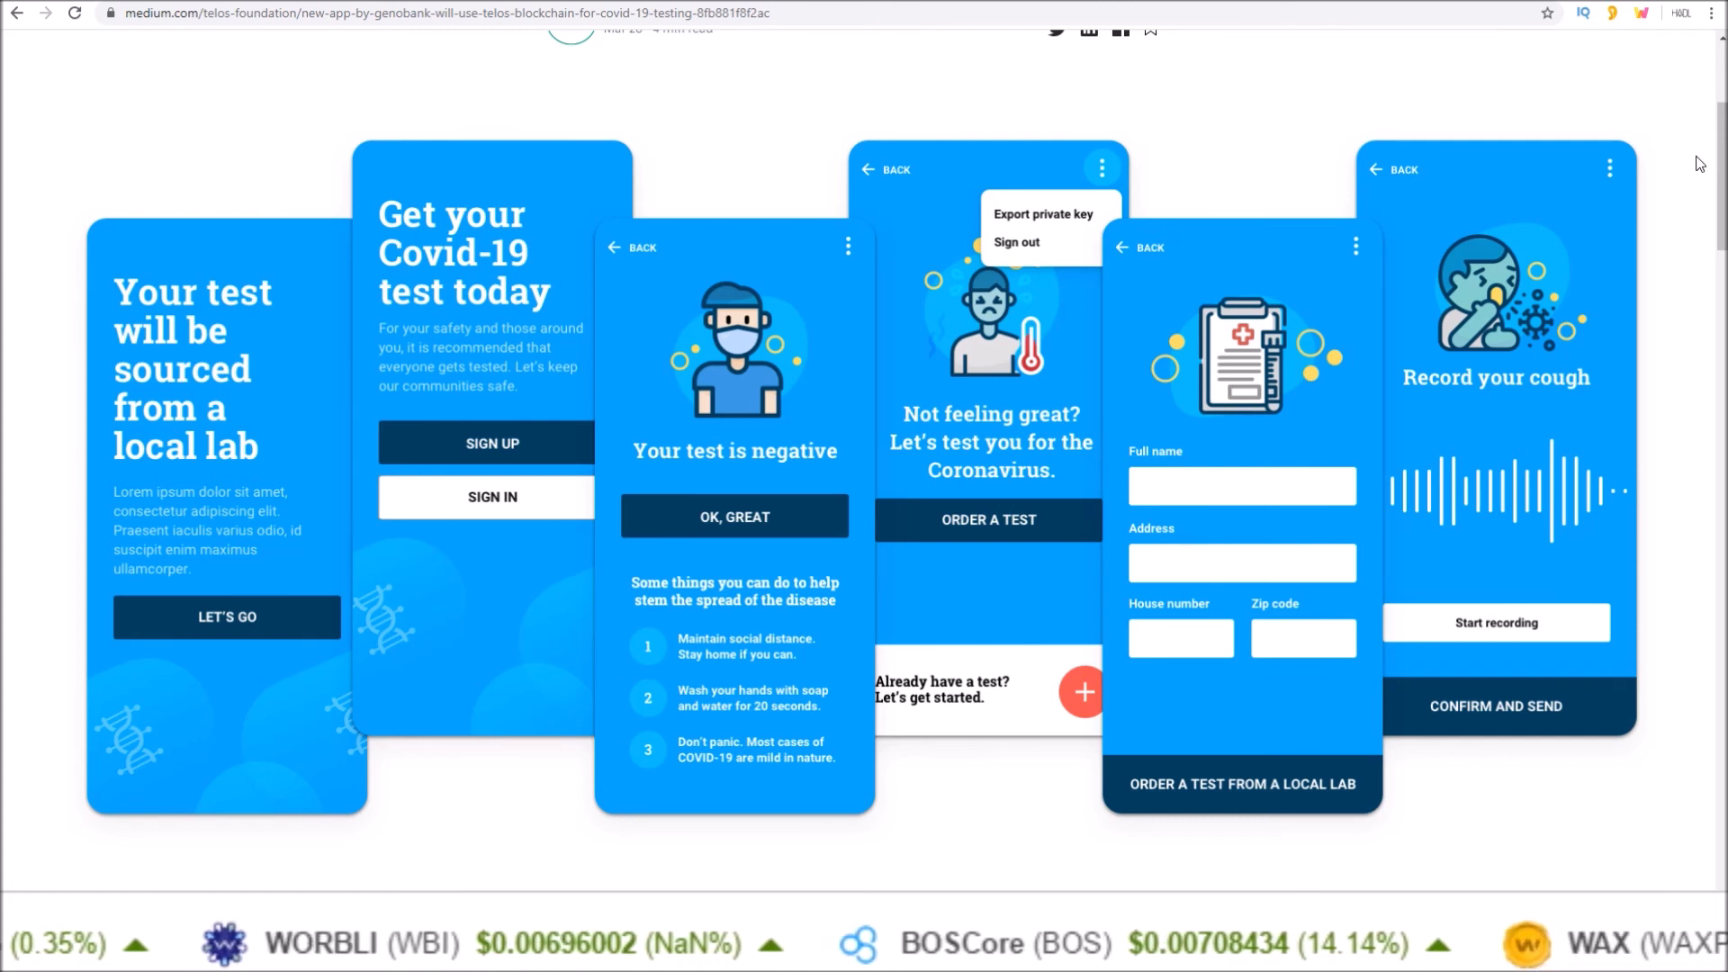
{"action": "scroll", "scroll_direction": "left", "scroll_amount": 3}
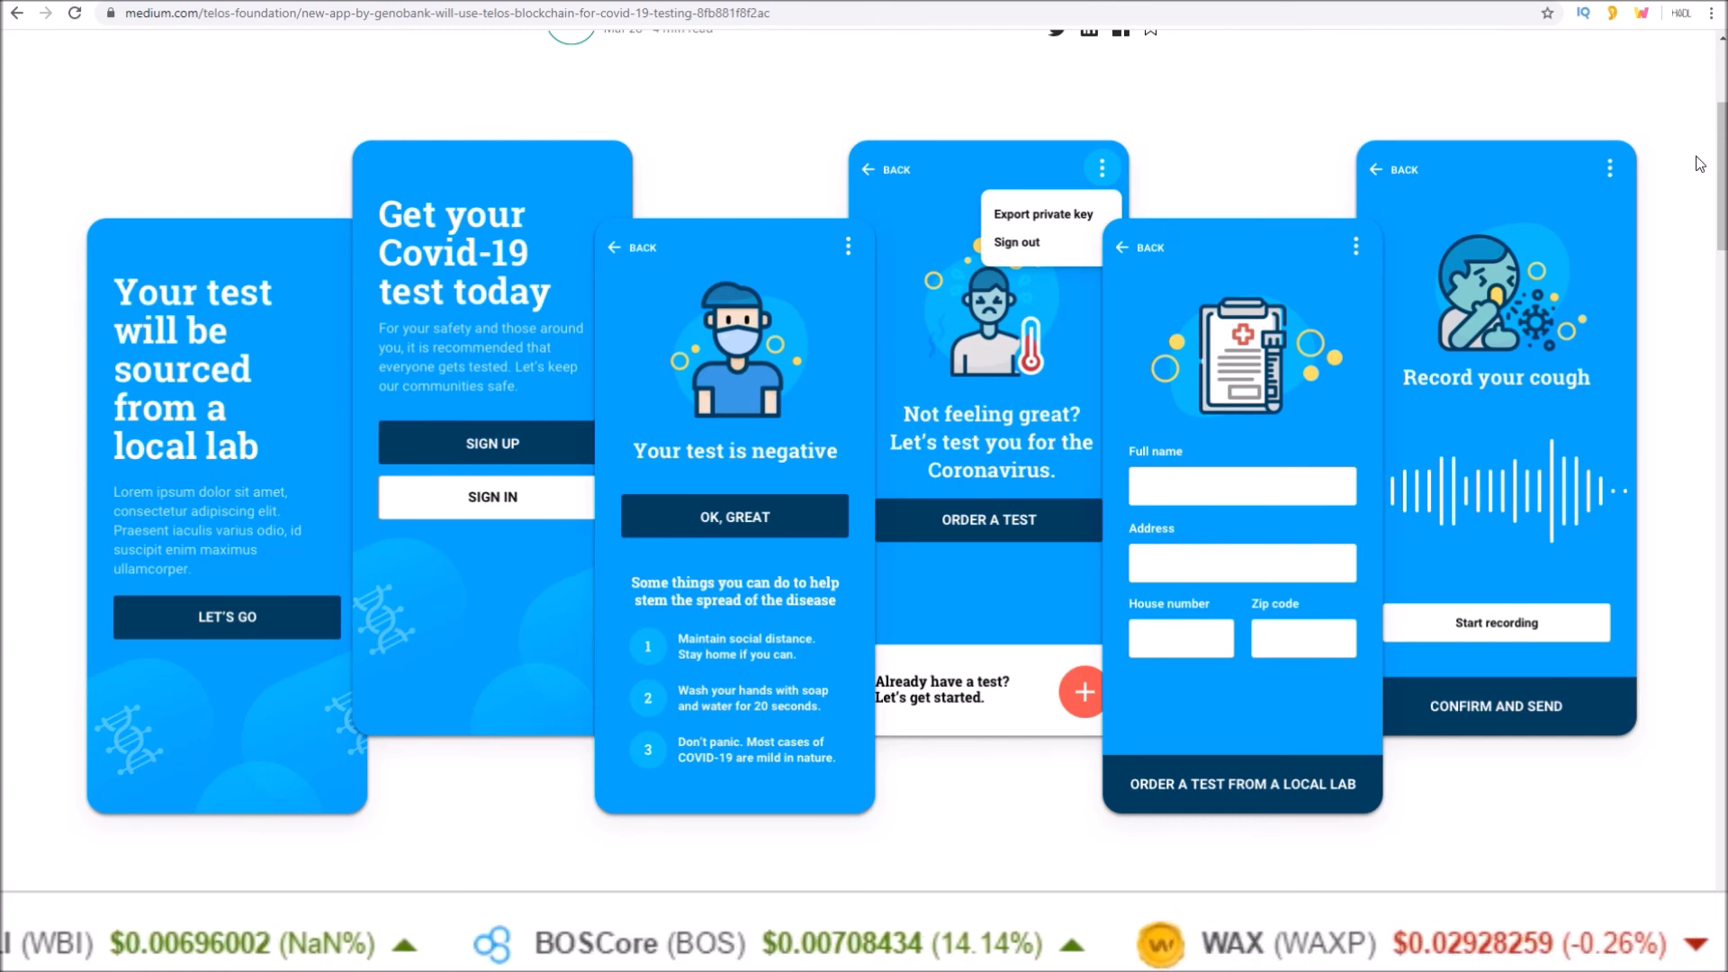
{"action": "scroll", "scroll_direction": "left", "scroll_amount": 3}
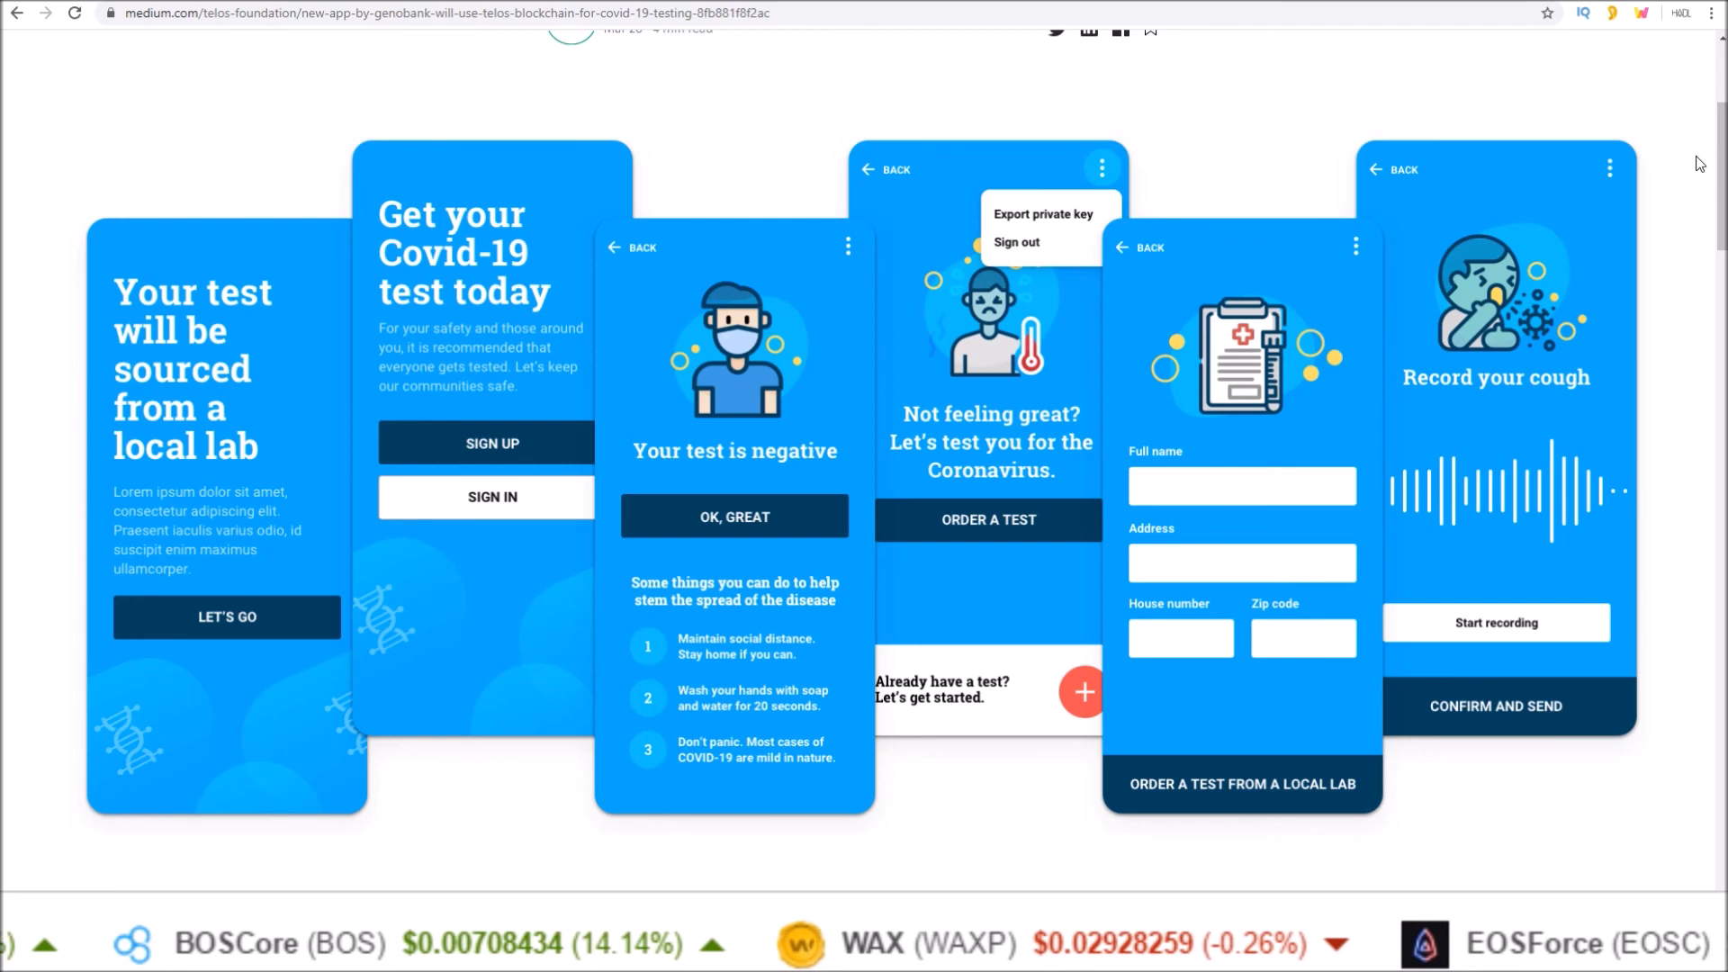
{"action": "scroll", "scroll_direction": "left", "scroll_amount": 3}
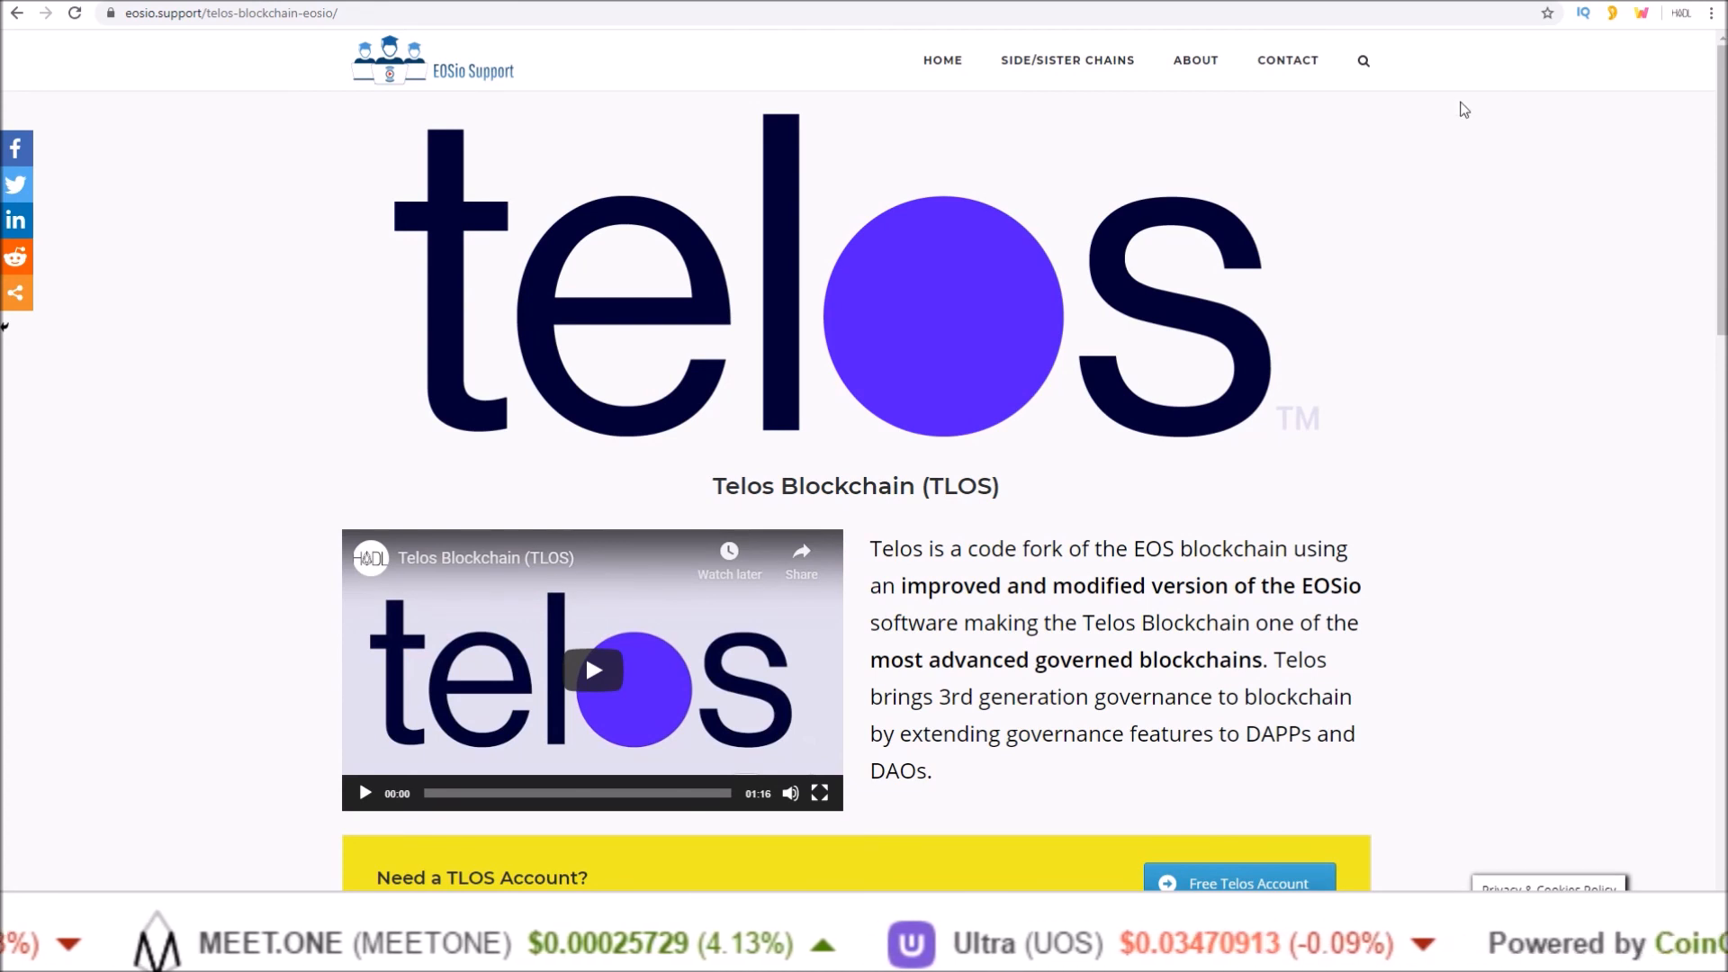
{"action": "scroll", "scroll_direction": "down", "scroll_amount": 3}
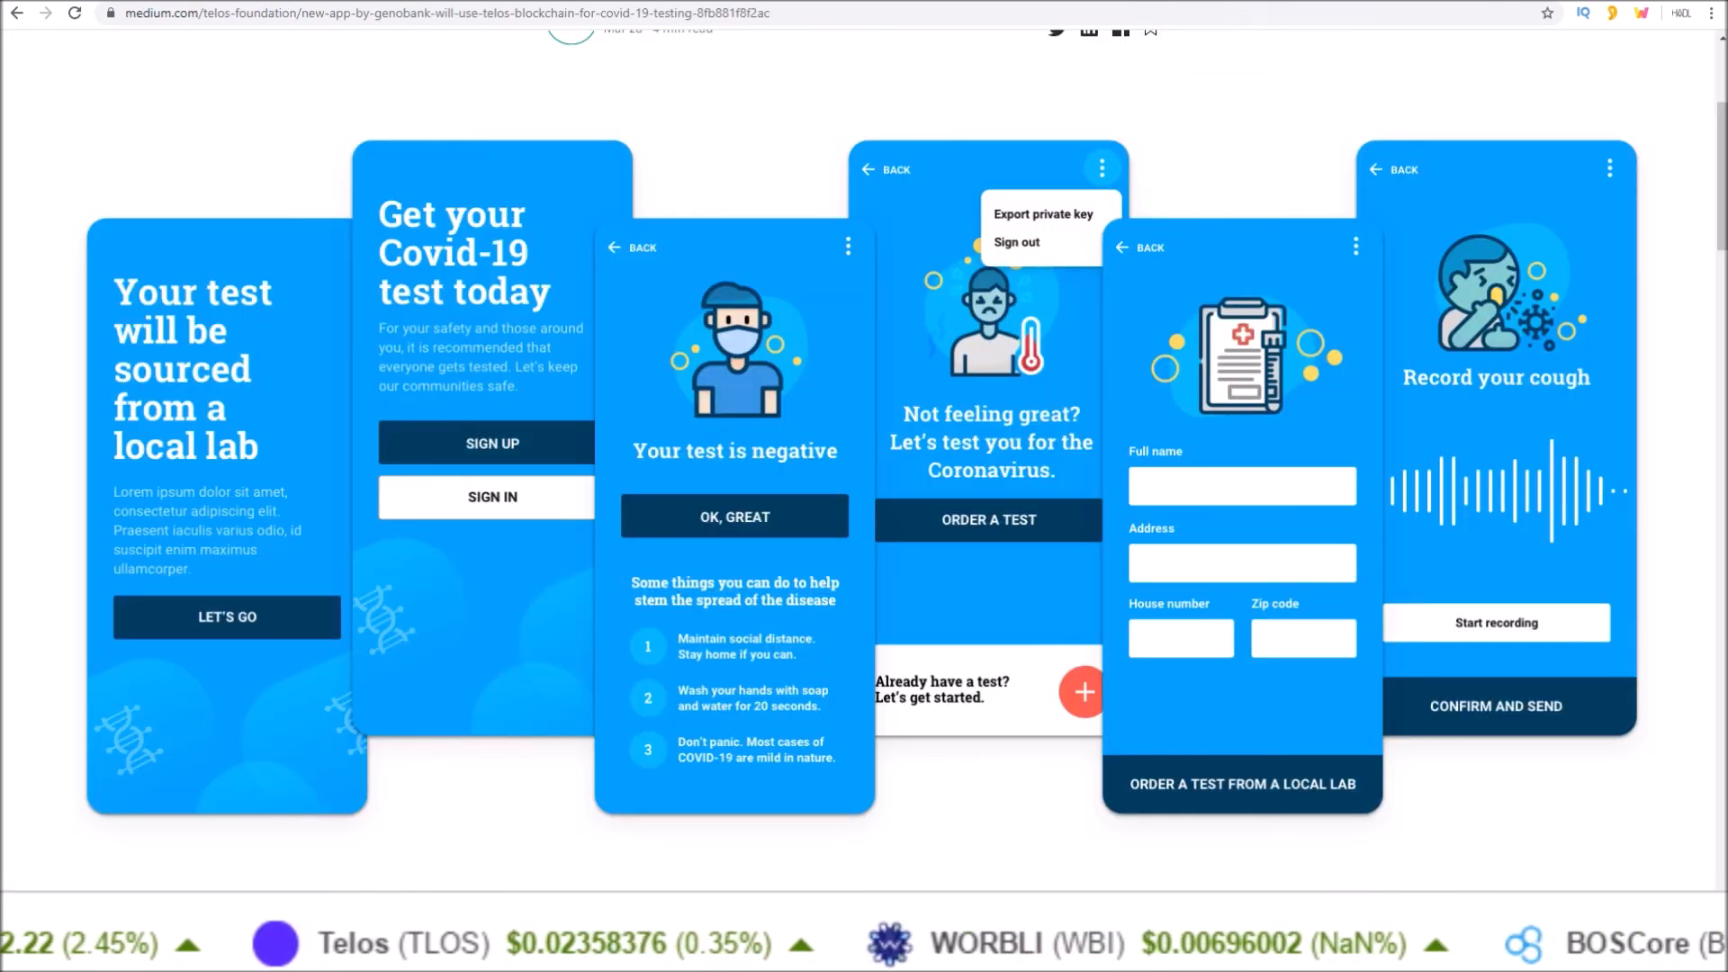
{"action": "scroll", "scroll_direction": "up", "scroll_amount": 3}
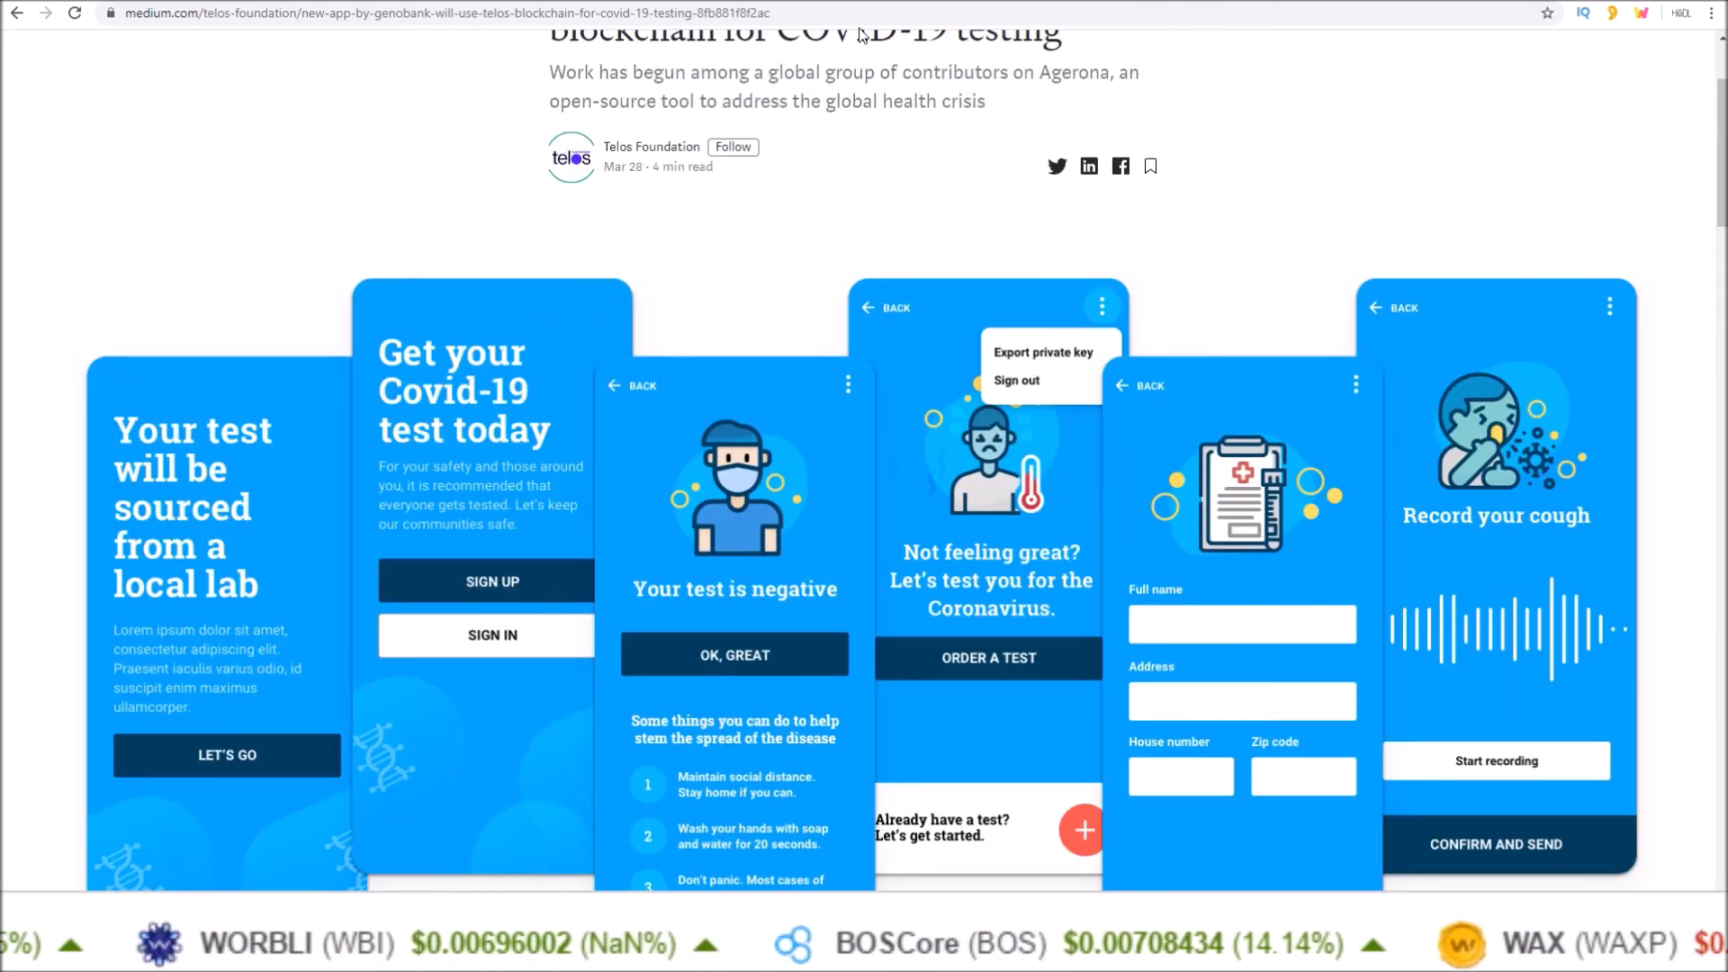